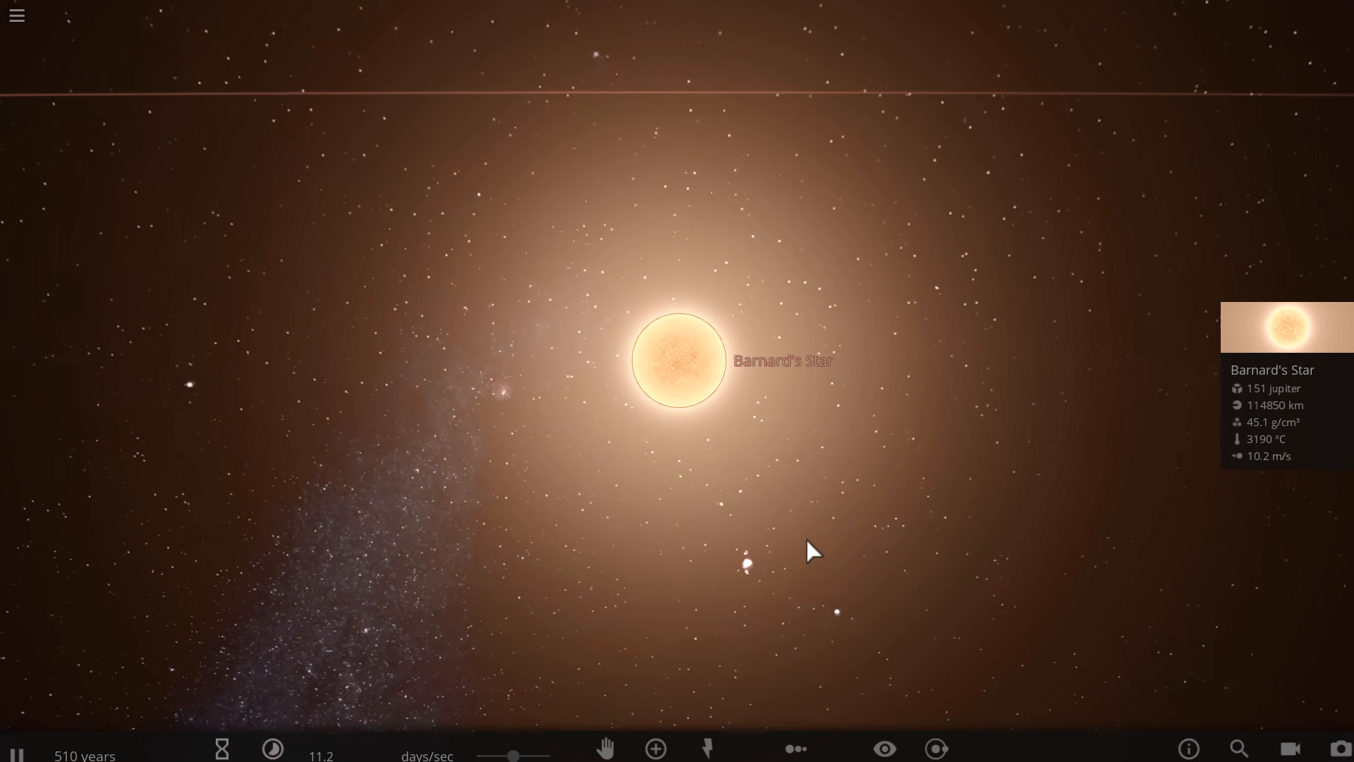
Fly the camera to Barbard's b, the 3.20 Earth-mass icy planet at -123 °C
scroll("down", 3)
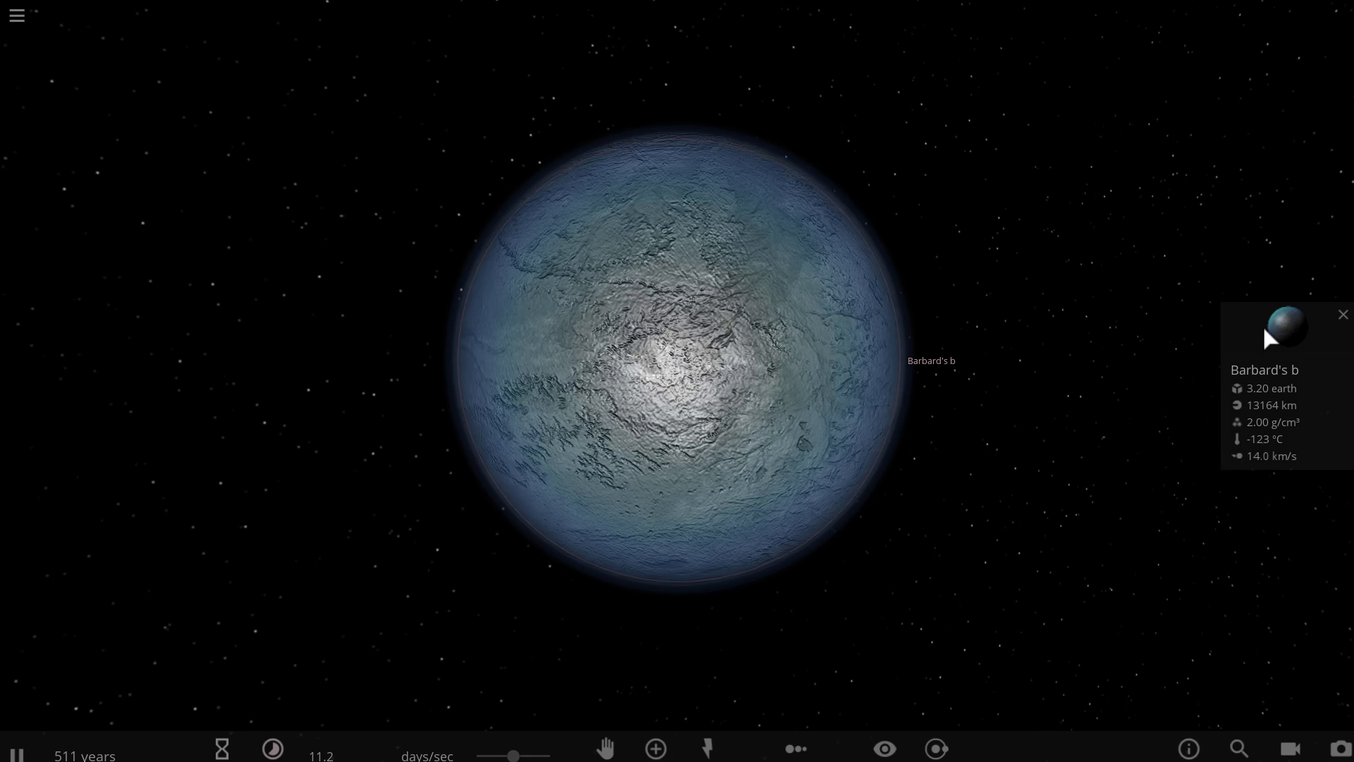
Show the Overview properties of Barbard's b and set its density to 3 g/cm³
left_click(1284, 337)
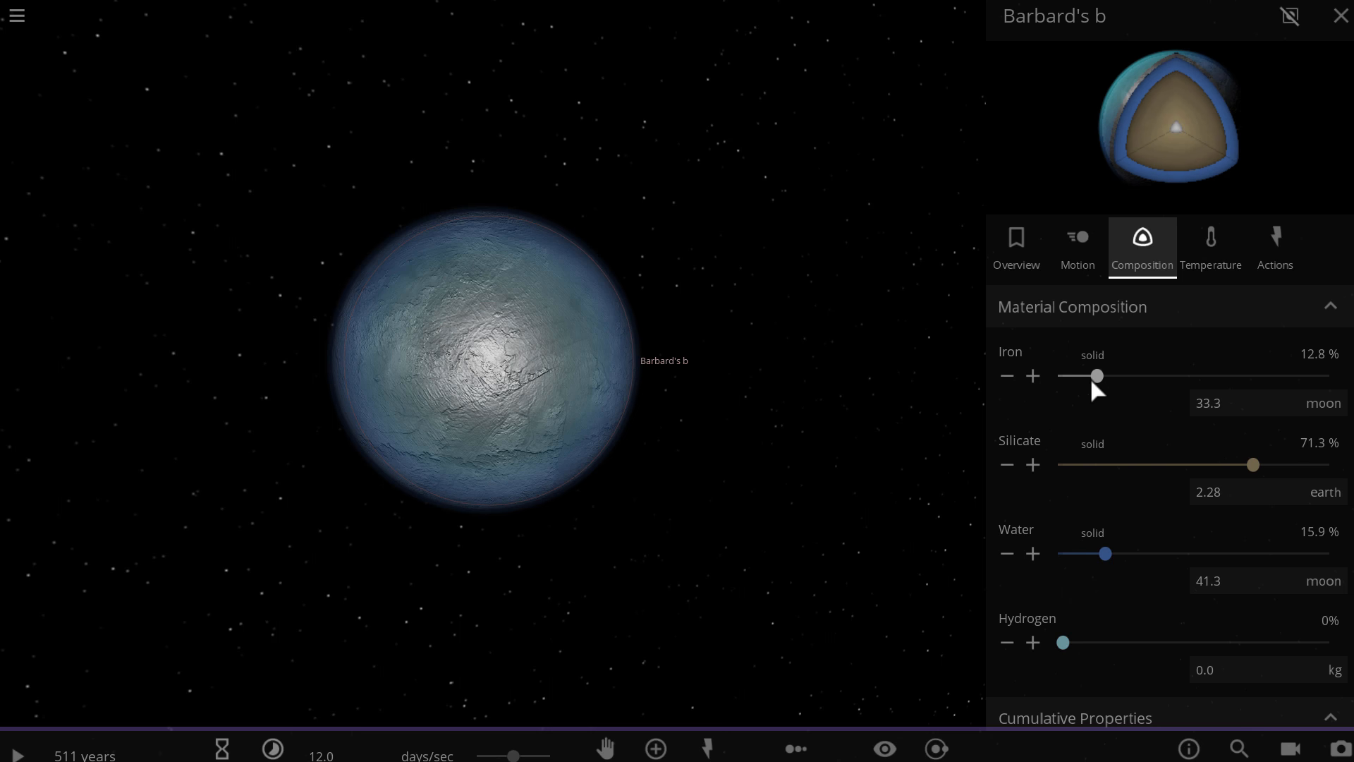
mouse_move(838, 393)
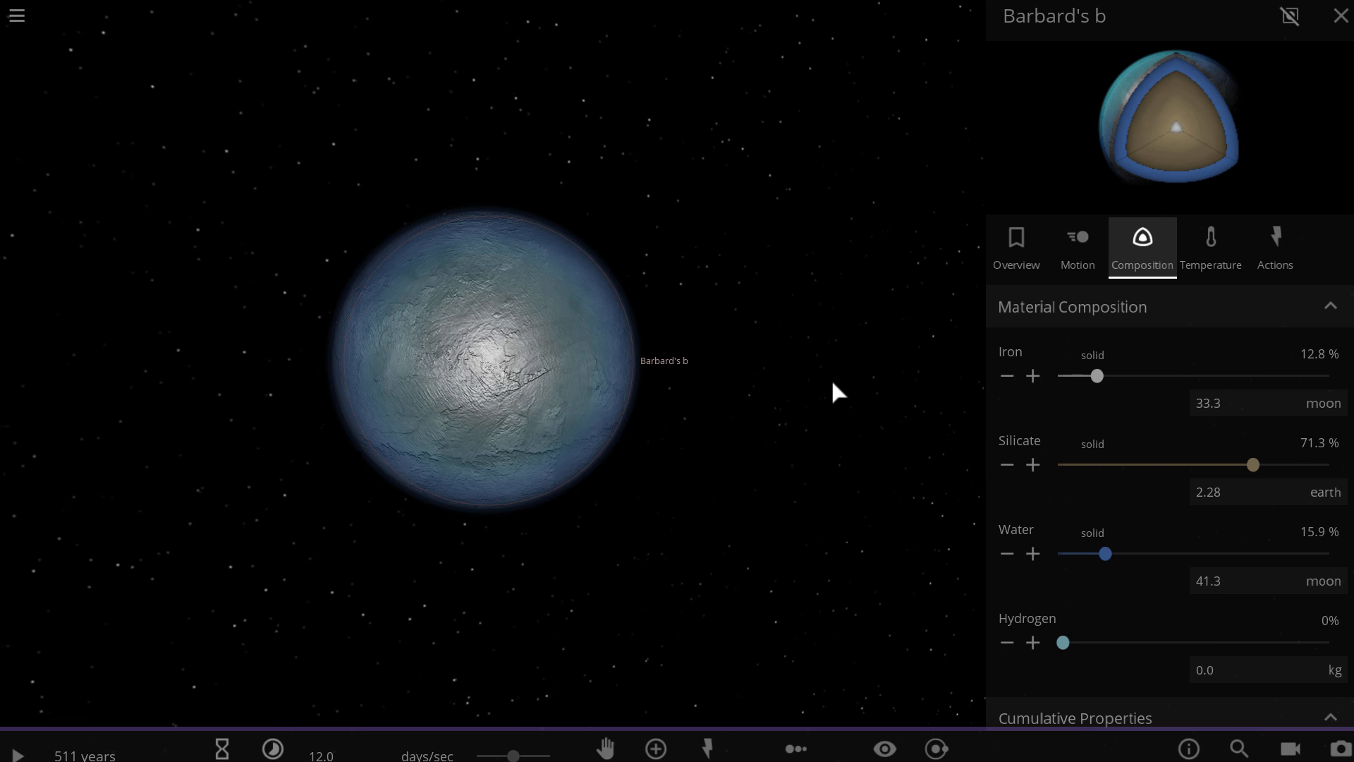
mouse_move(864, 323)
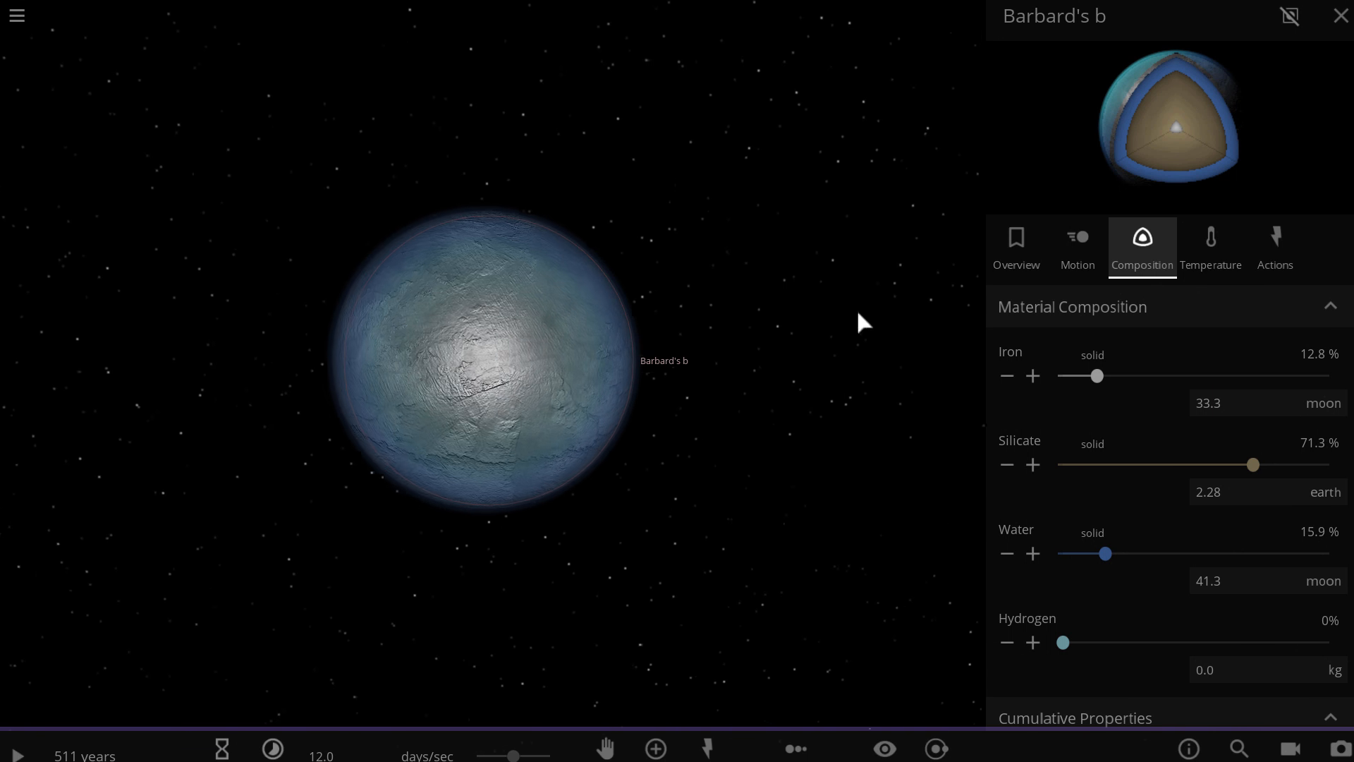
mouse_move(1016, 251)
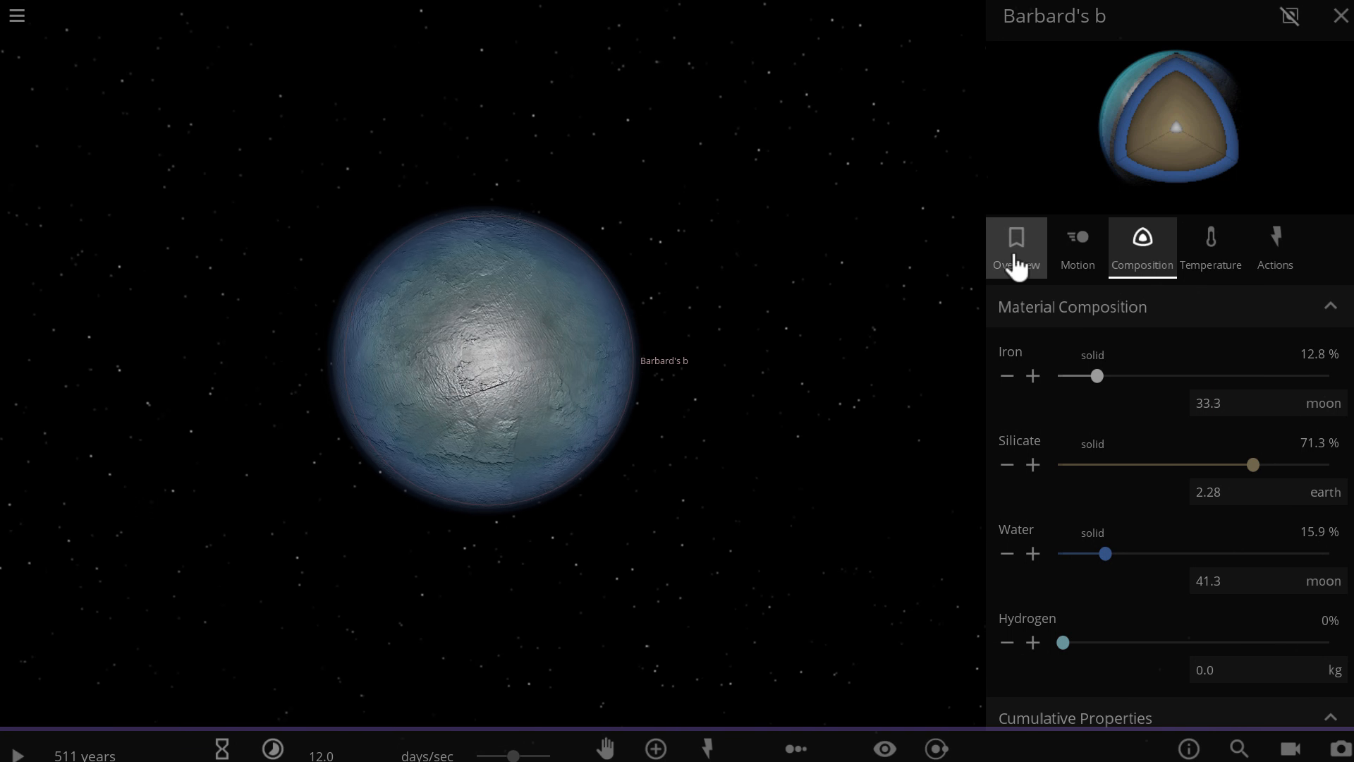
left_click(1015, 246)
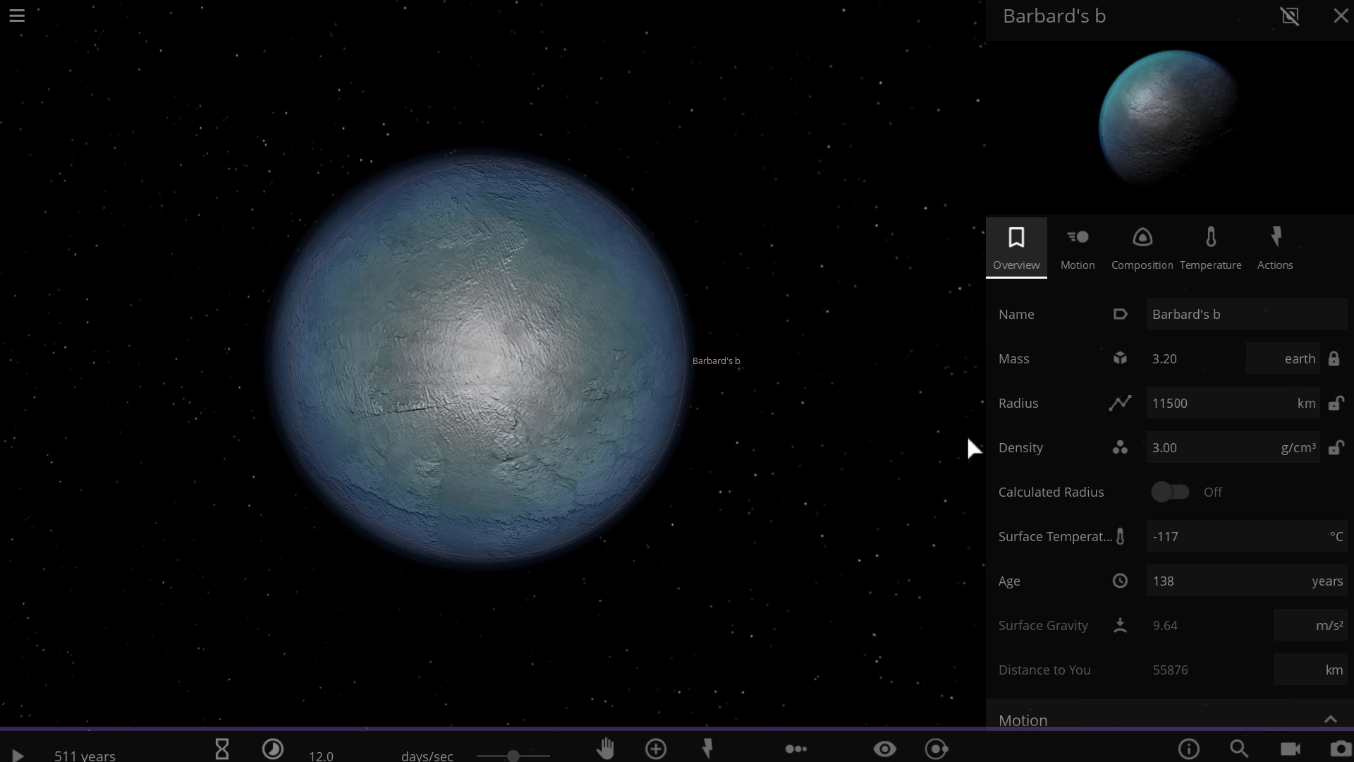
mouse_move(13, 754)
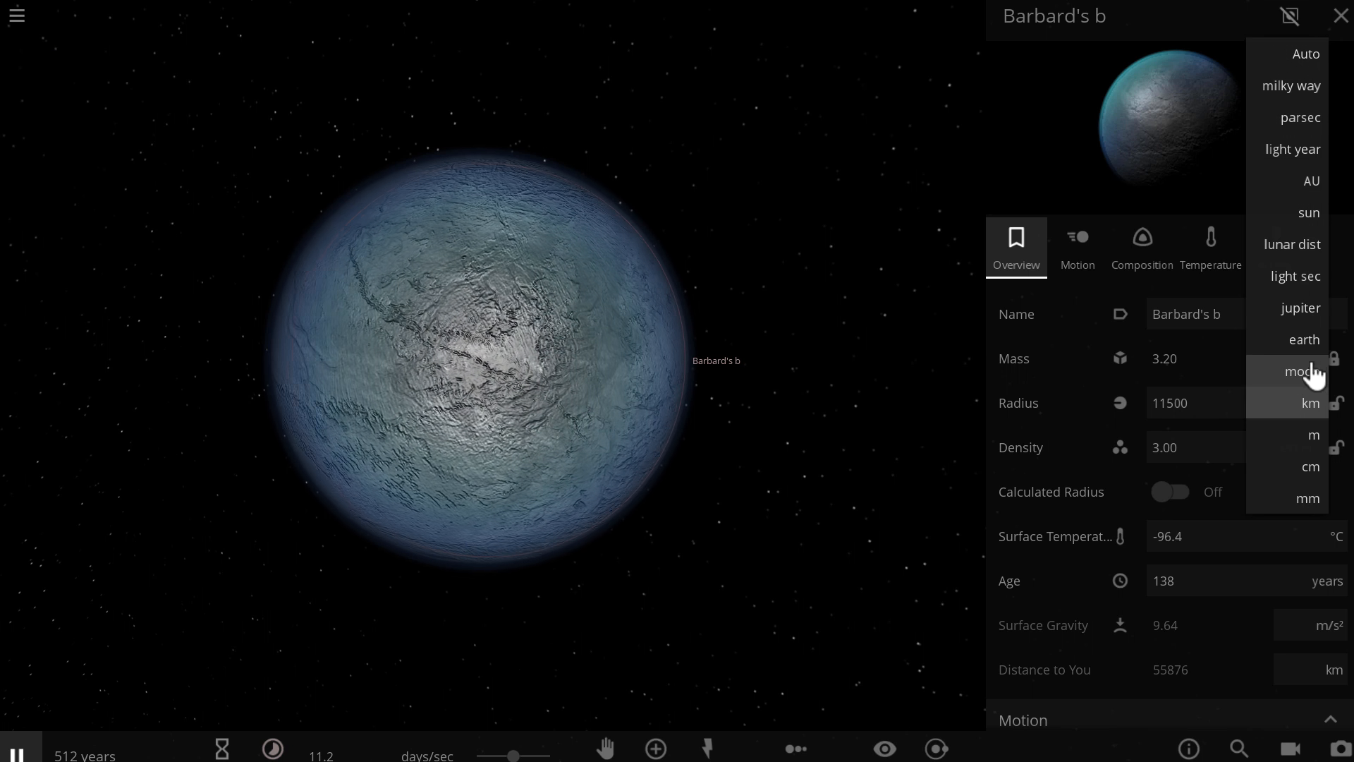
Show radius in Earth radii (1.81) and try density 4 before restoring 3 g/cm³
left_click(1303, 339)
type("4")
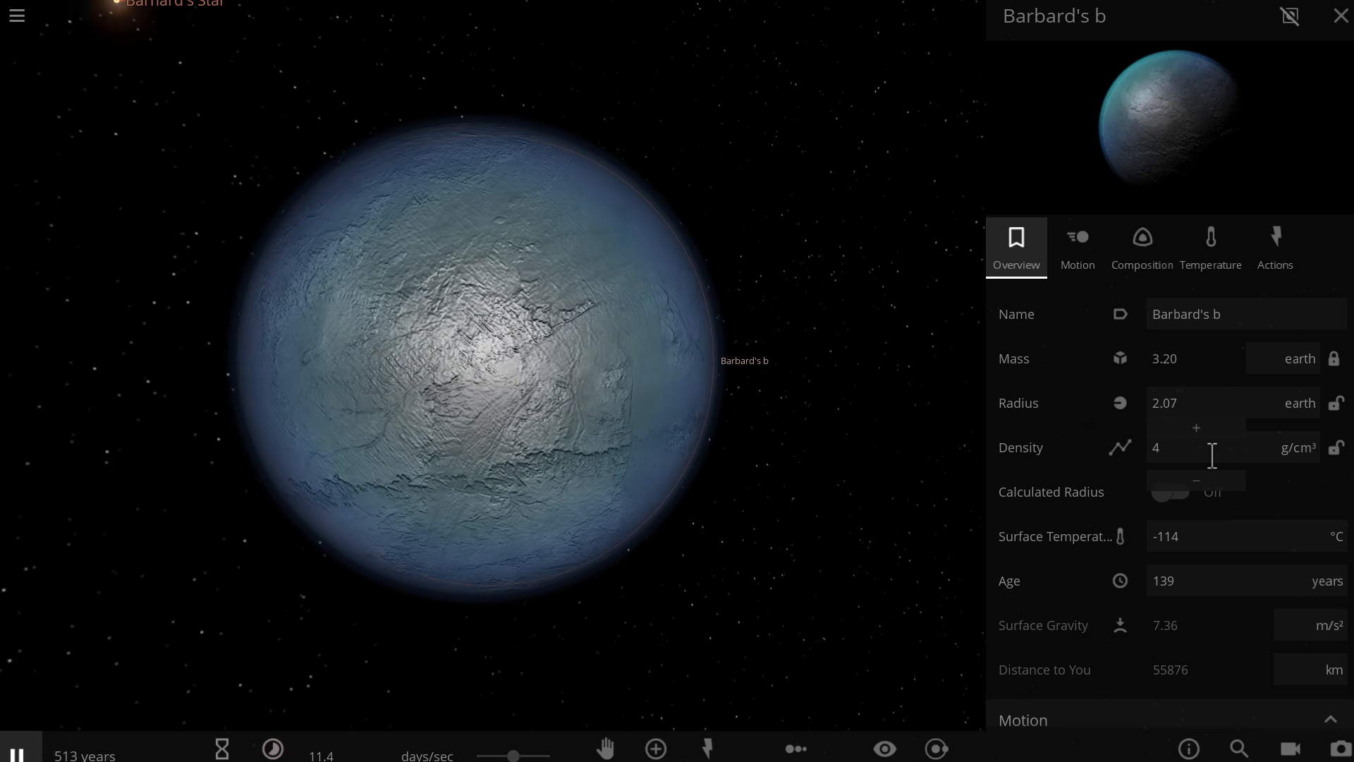
triple_click(1164, 447)
type("3")
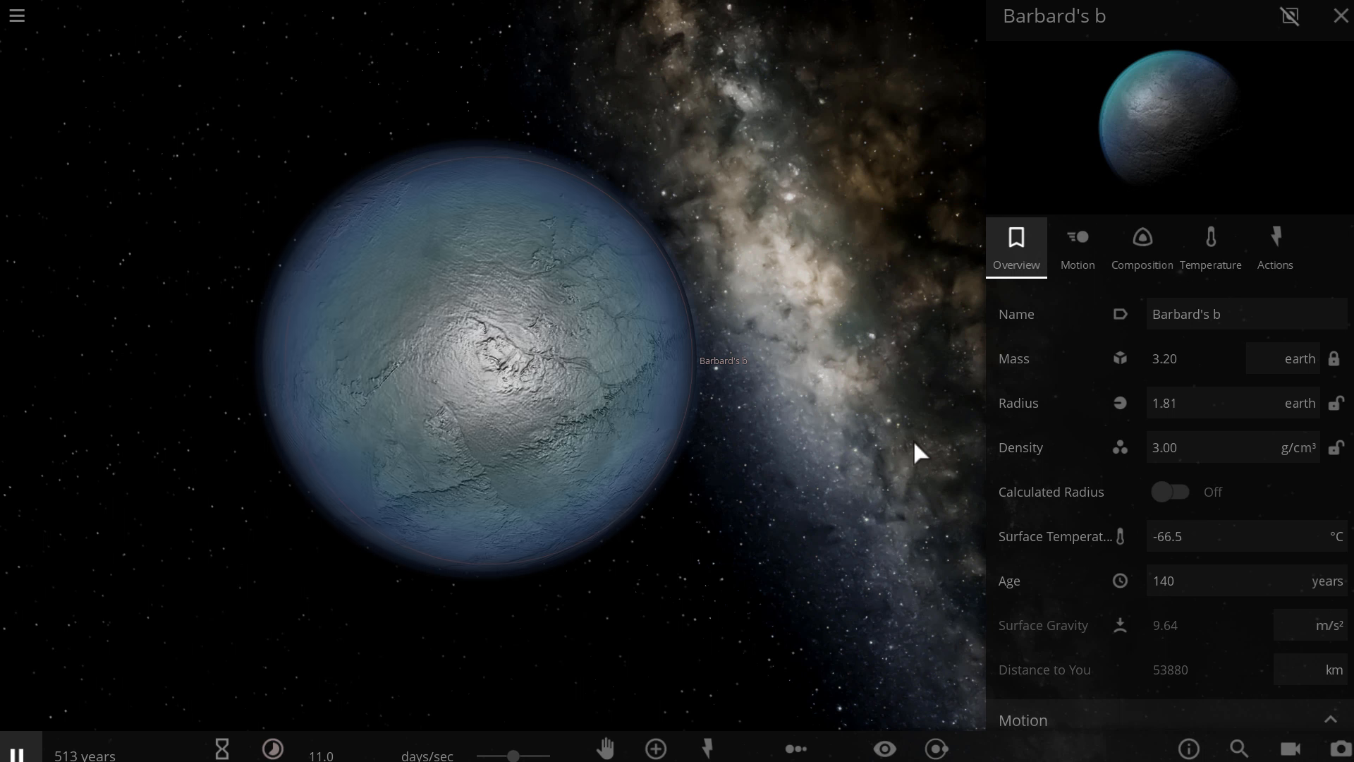
mouse_move(749, 493)
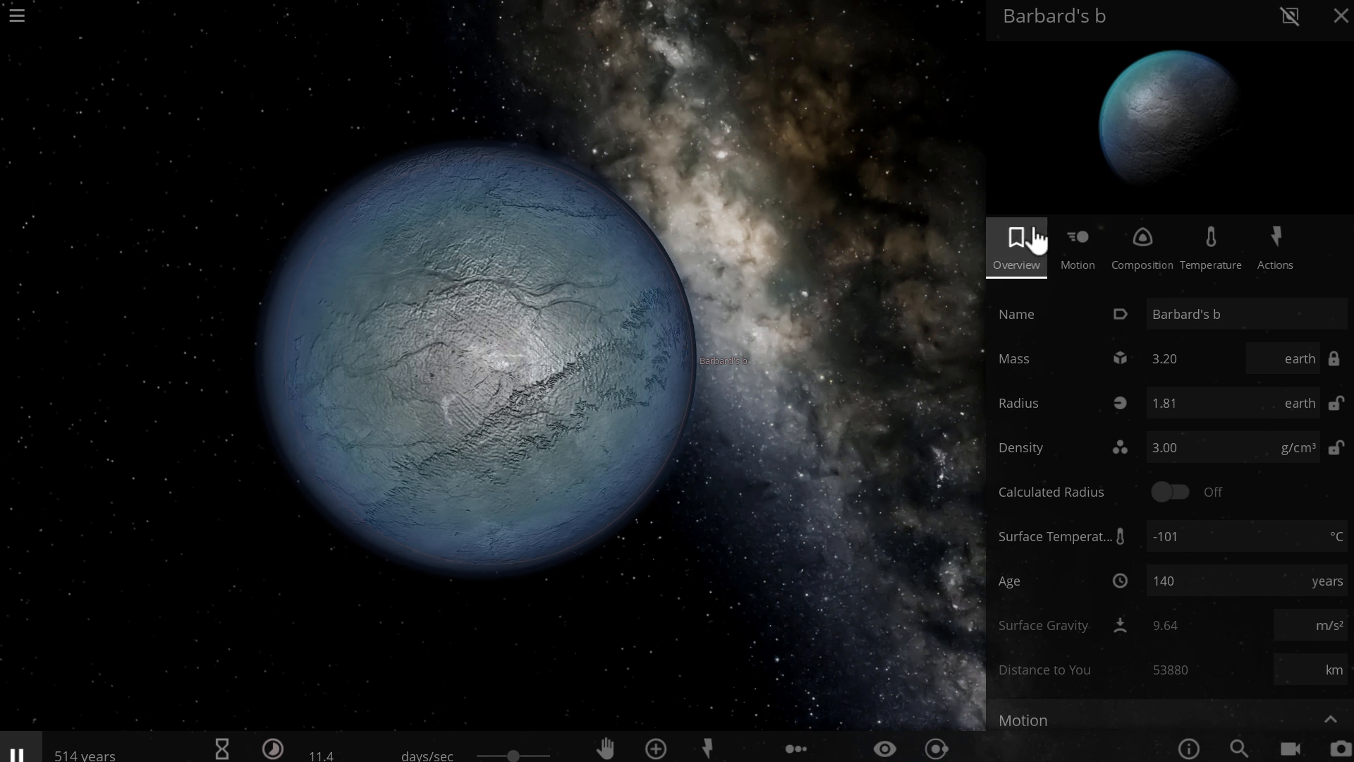
mouse_move(1210, 251)
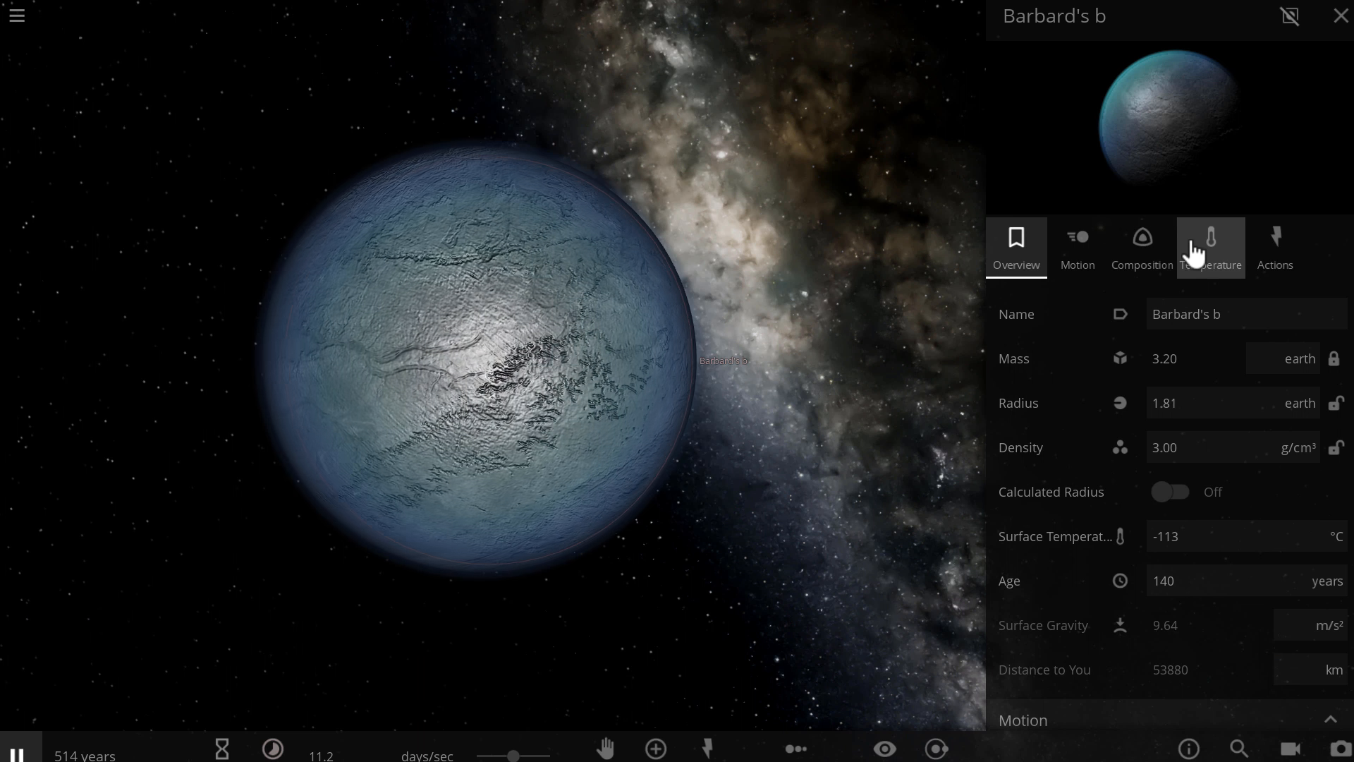
Show the planet's thermal values: albedo 0.23, atmosphere 4.8E+19 kg, 2.75 atm
left_click(1210, 249)
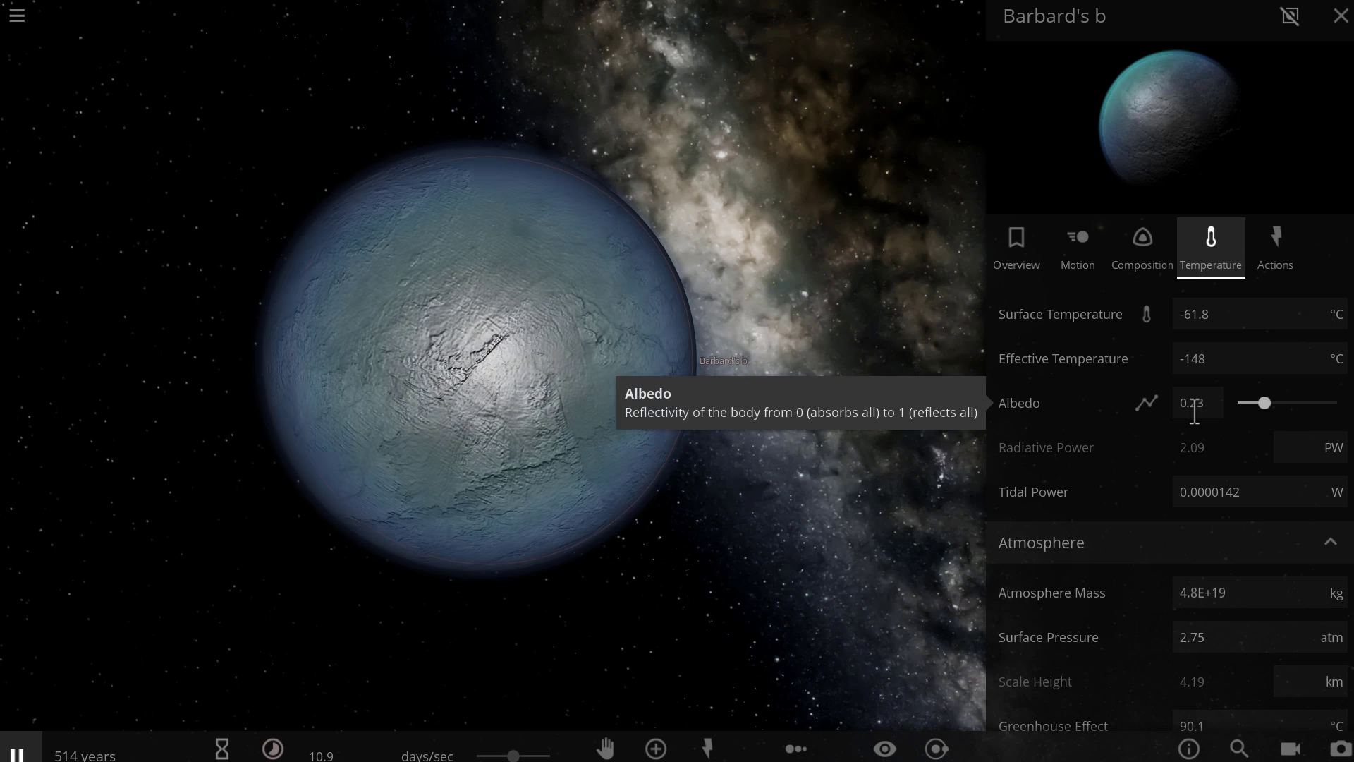
mouse_move(771, 421)
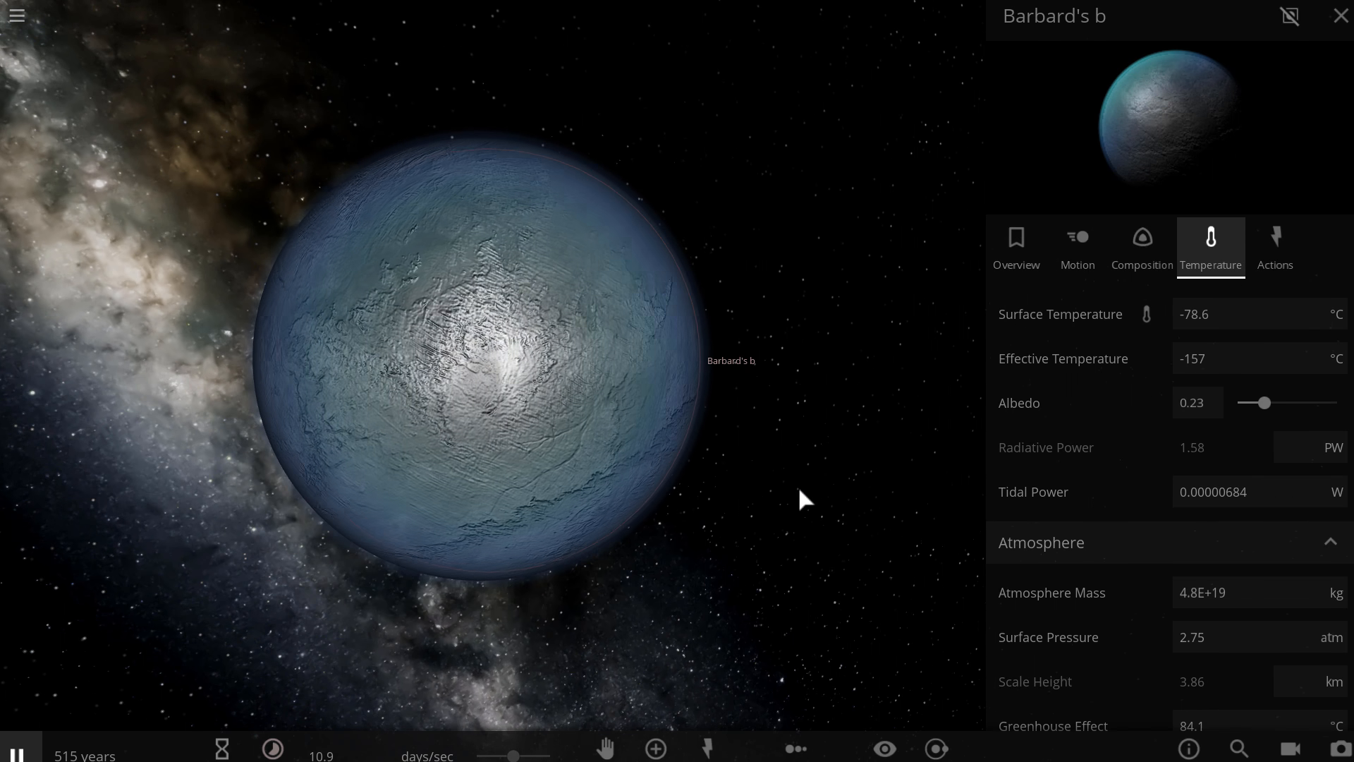
Place a Titan from the moons catalogue in orbit beside Barbard's b and zoom in on it
left_click(654, 747)
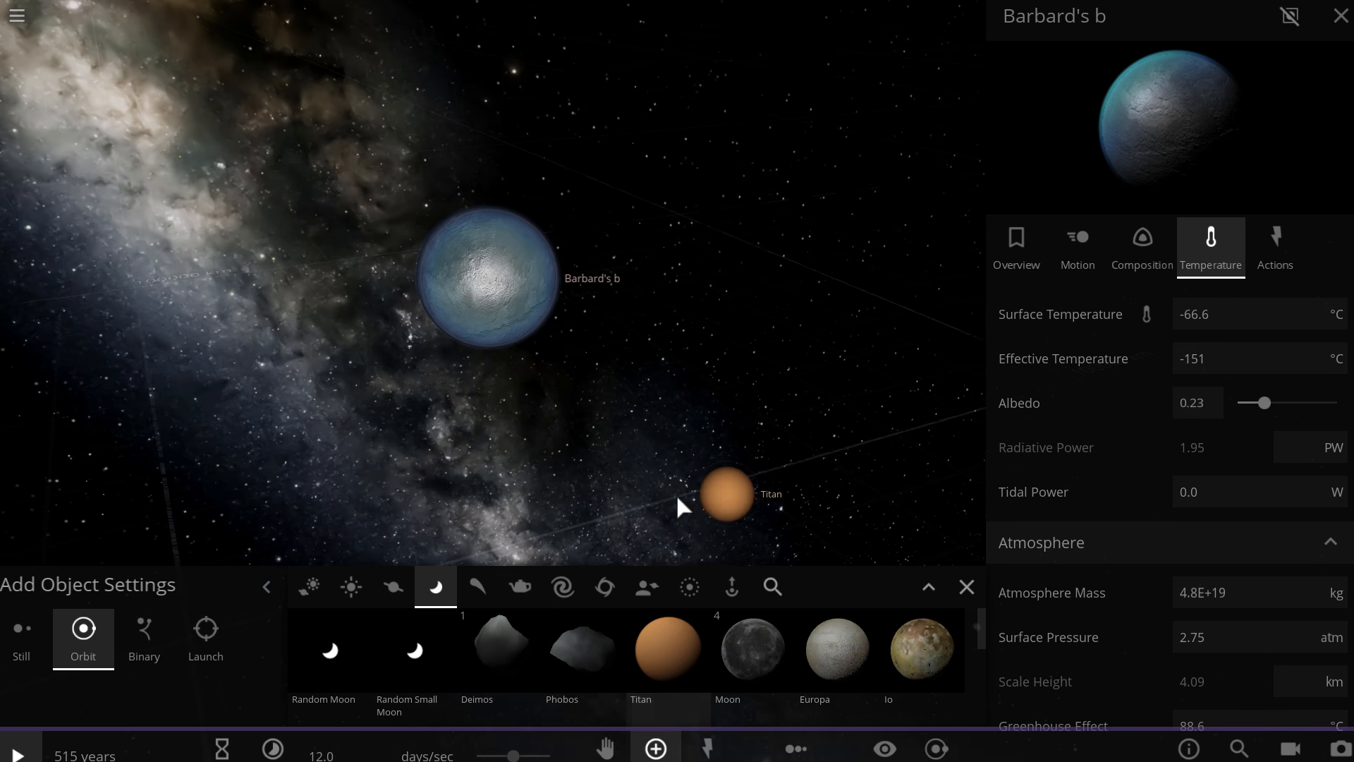
left_click(727, 493)
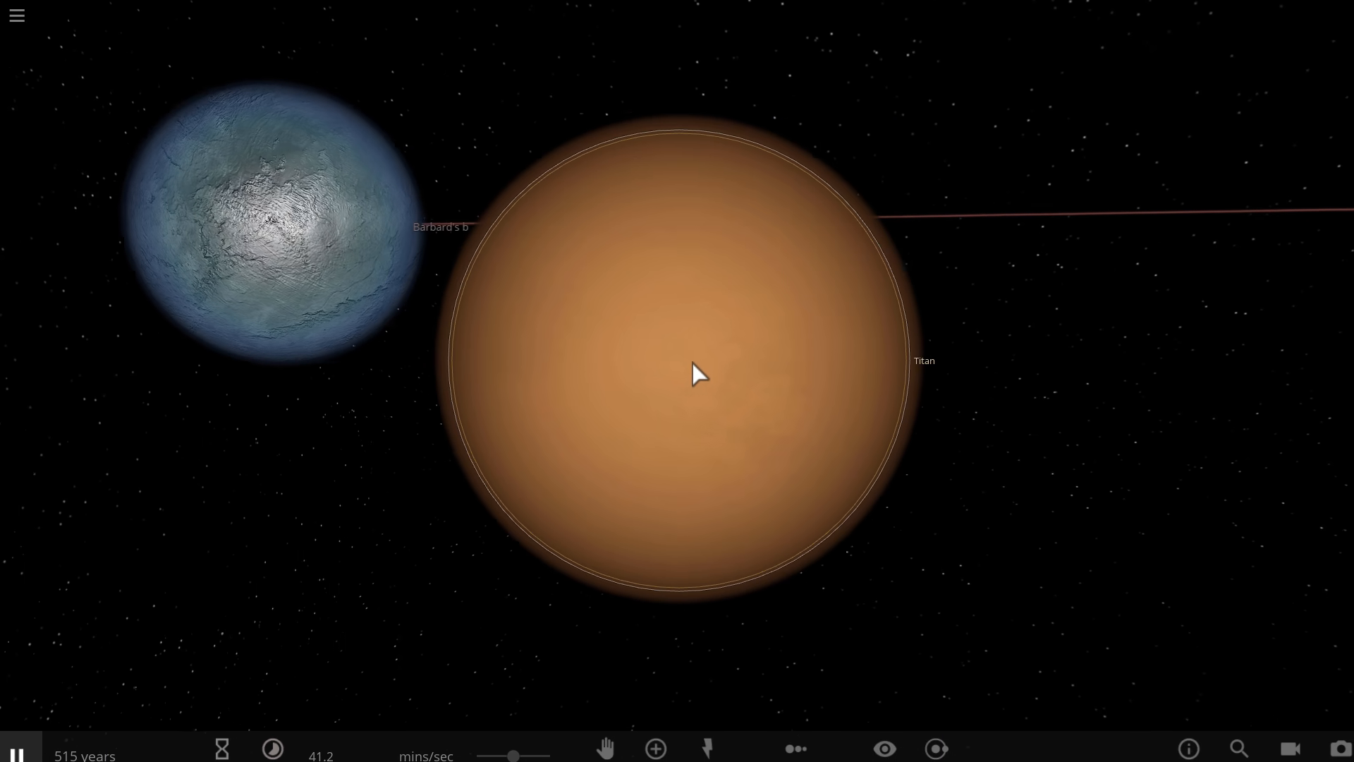
scroll("up", 3)
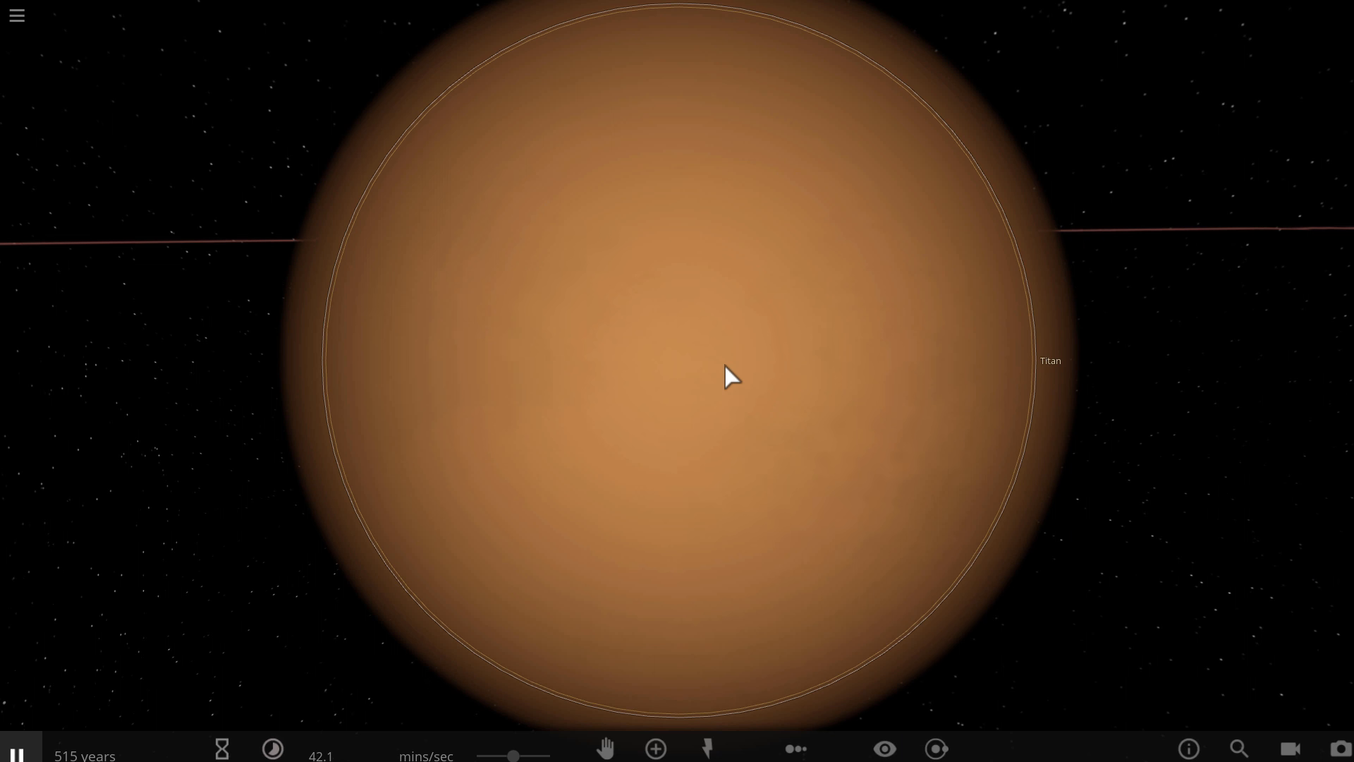
scroll("down", 3)
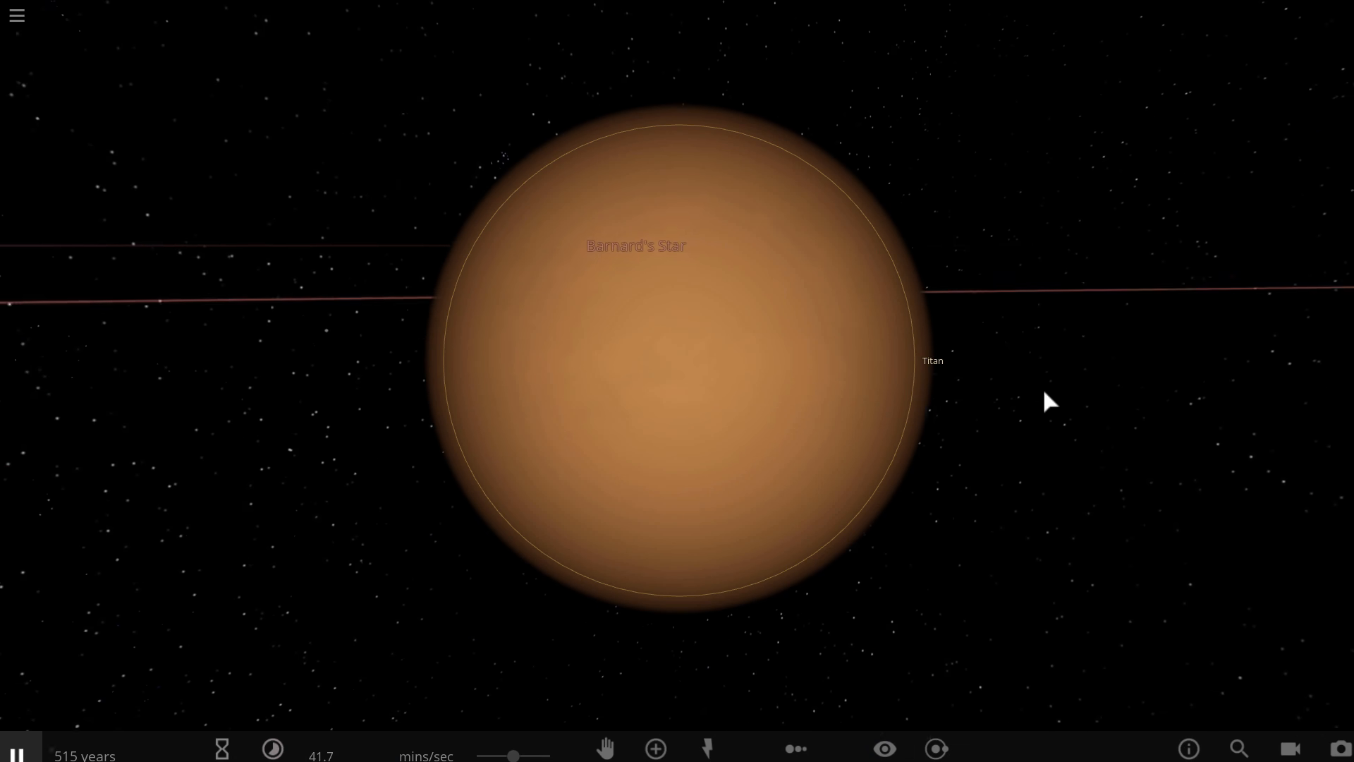
scroll("down", 3)
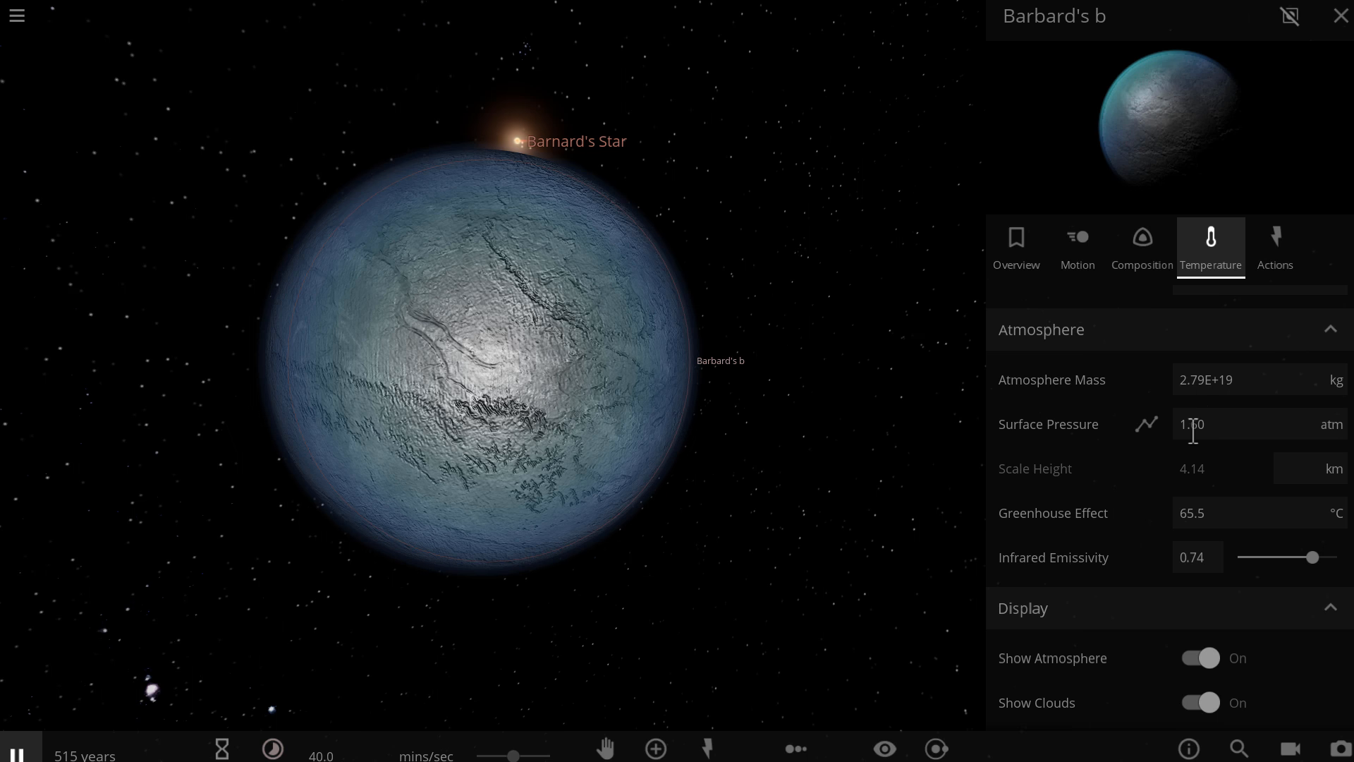
Set the surface pressure of Barbard's b to 1.6 atm, giving 2.79E+19 kg of atmosphere
scroll("up", 3)
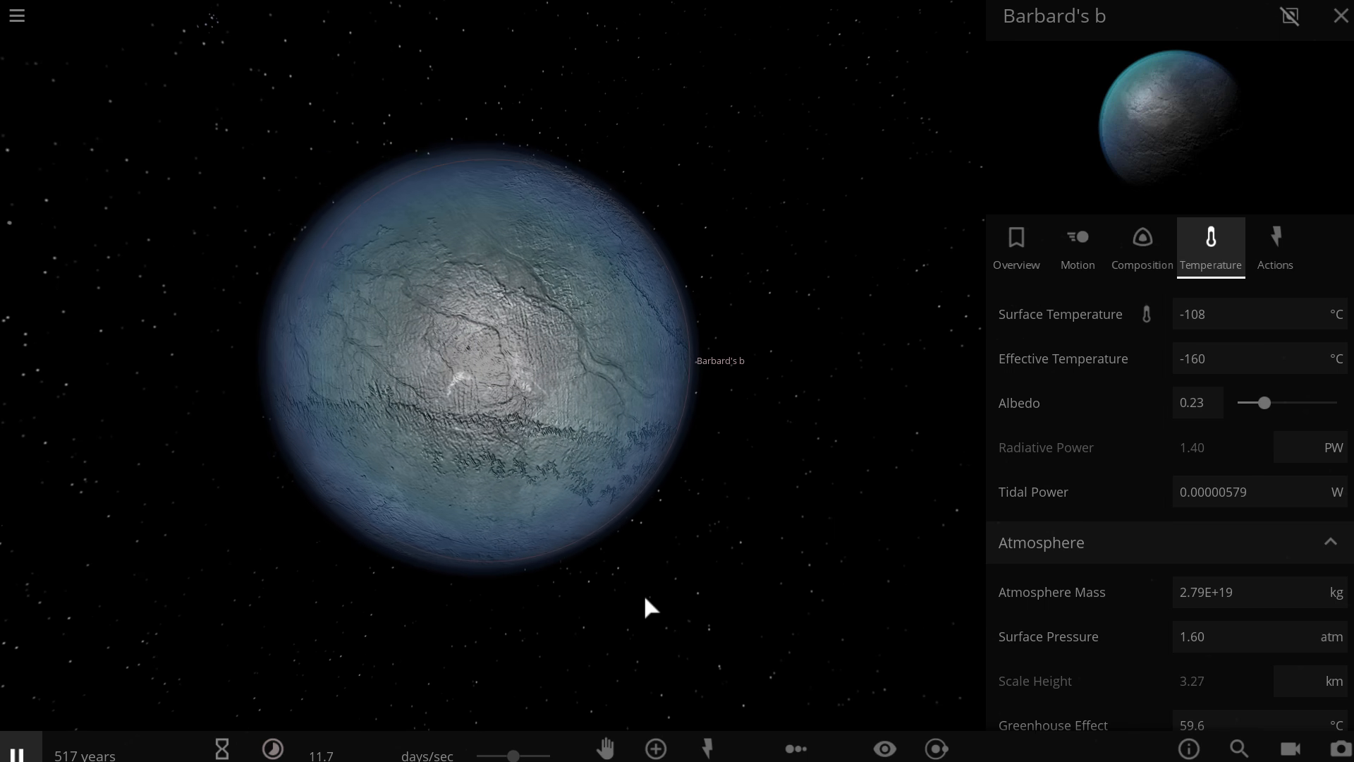
mouse_move(839, 481)
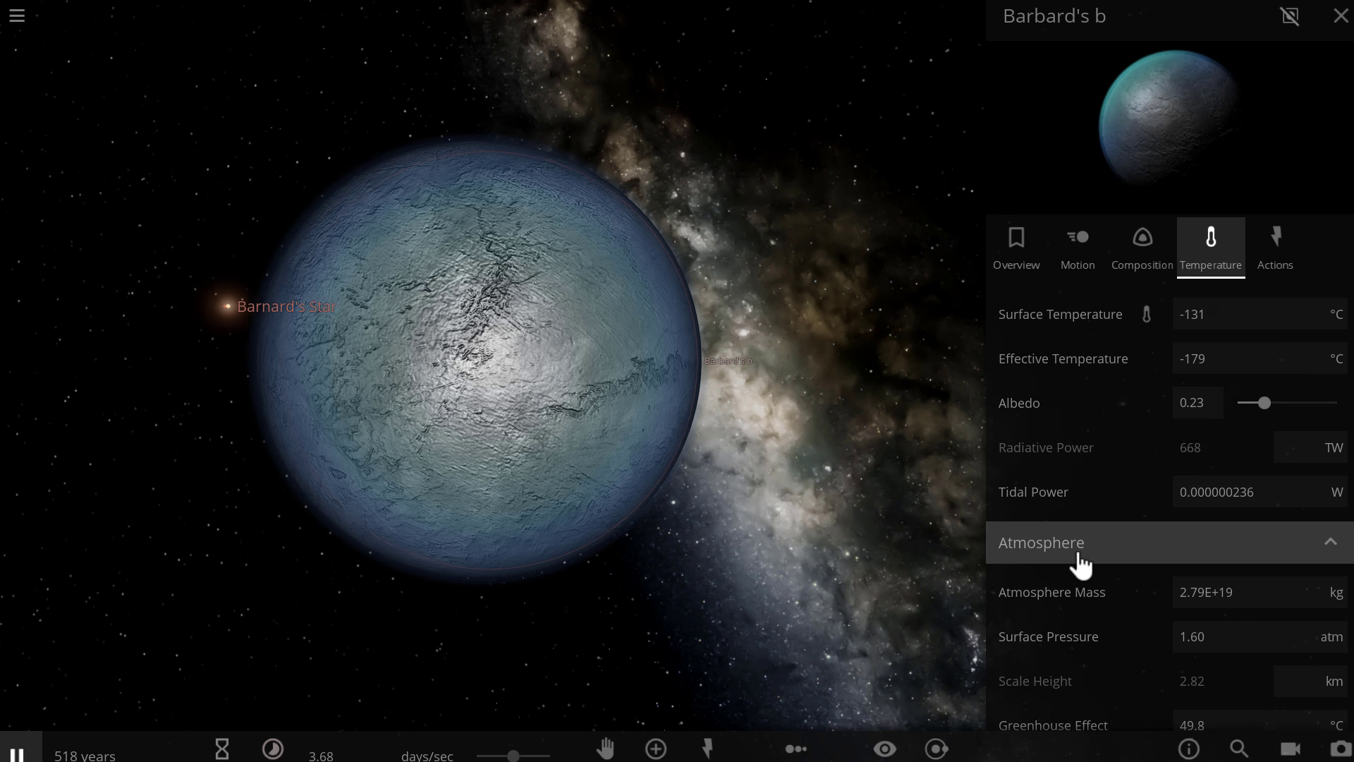
Raise surface pressure to 10 atm (1.75E+20 kg) and close the properties panel
scroll("down", 3)
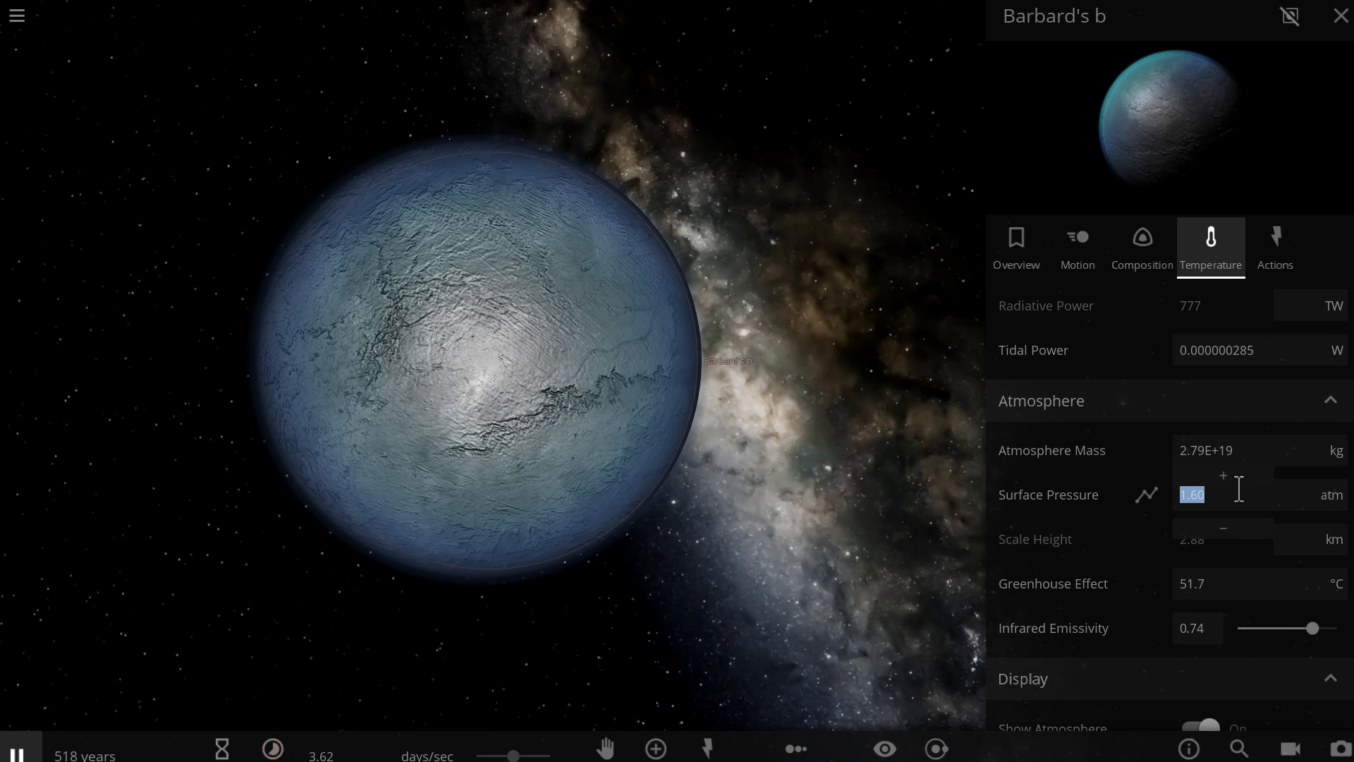
type("10")
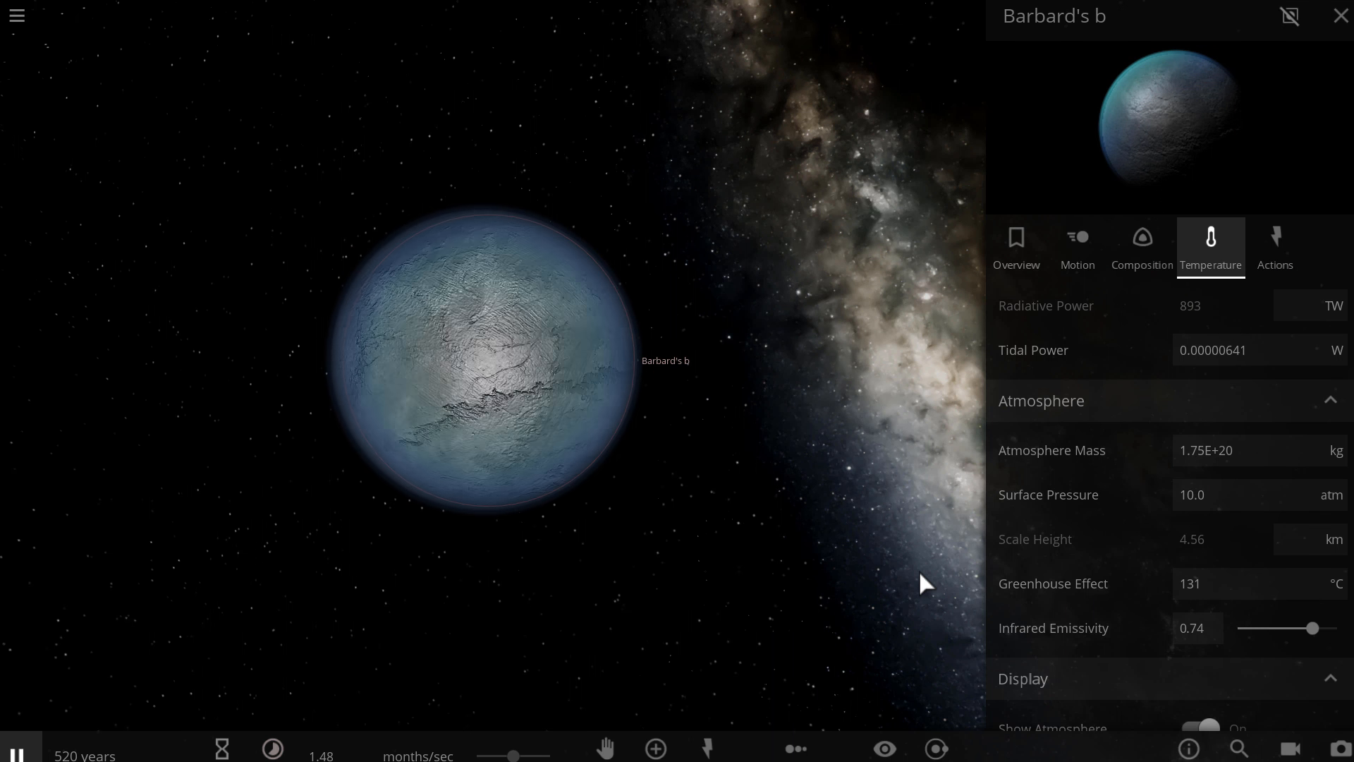
scroll("up", 3)
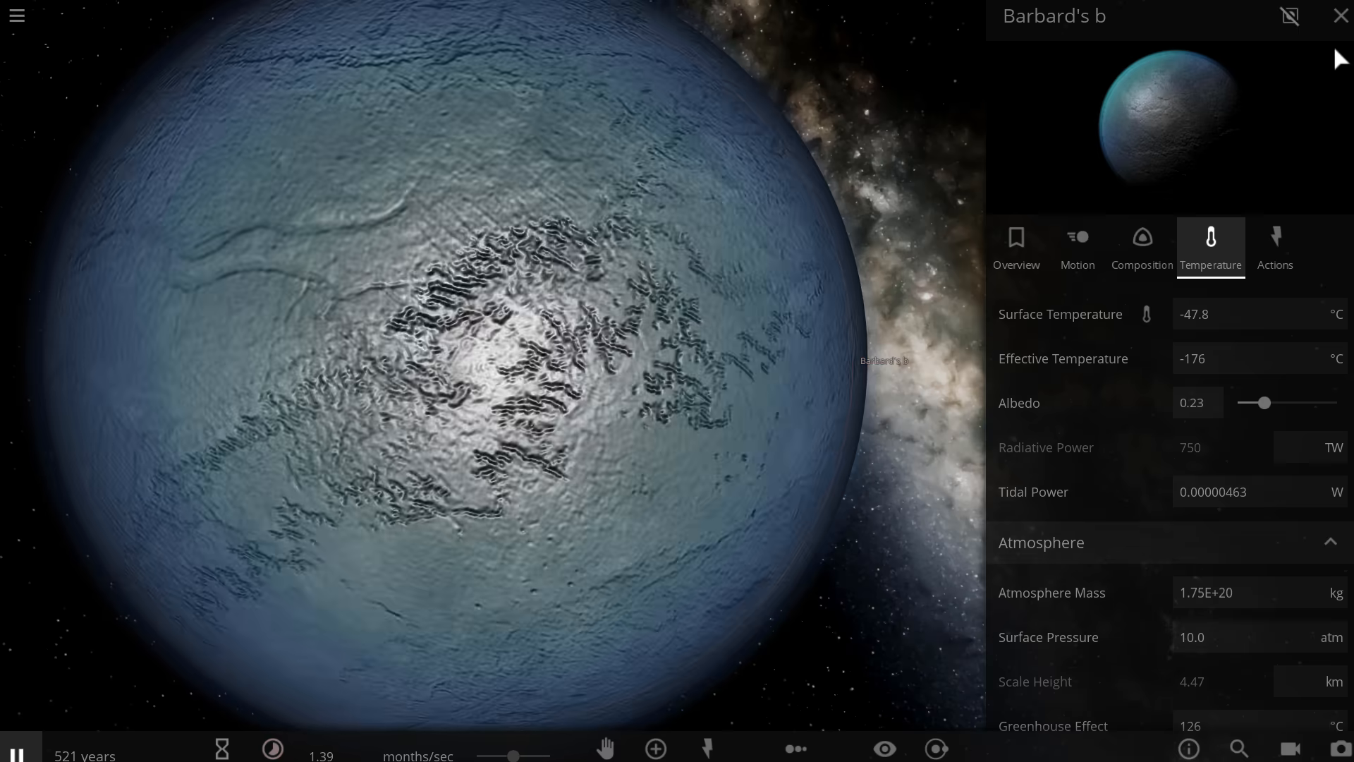
left_click(1340, 16)
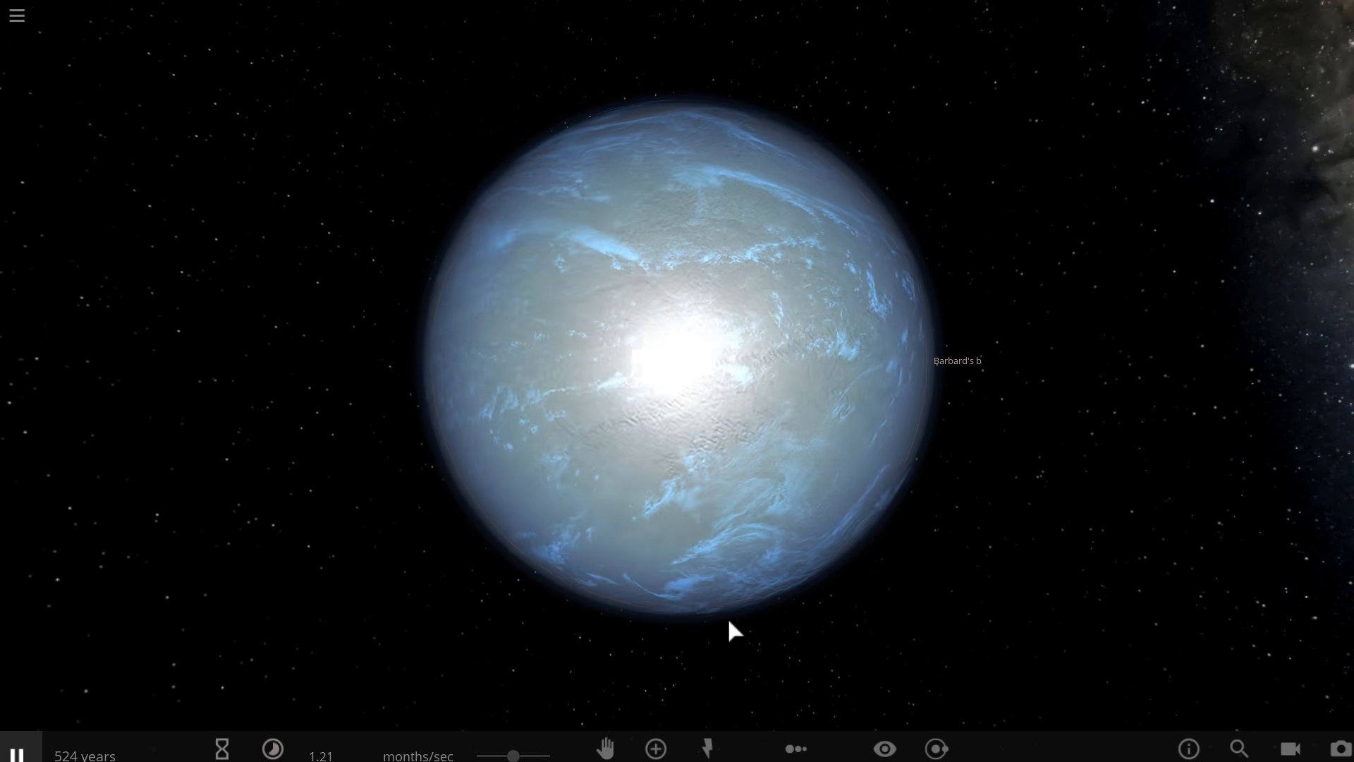
Confirm 20 atm surface pressure and plot the surface temperature history over time
scroll("up", 3)
type("20")
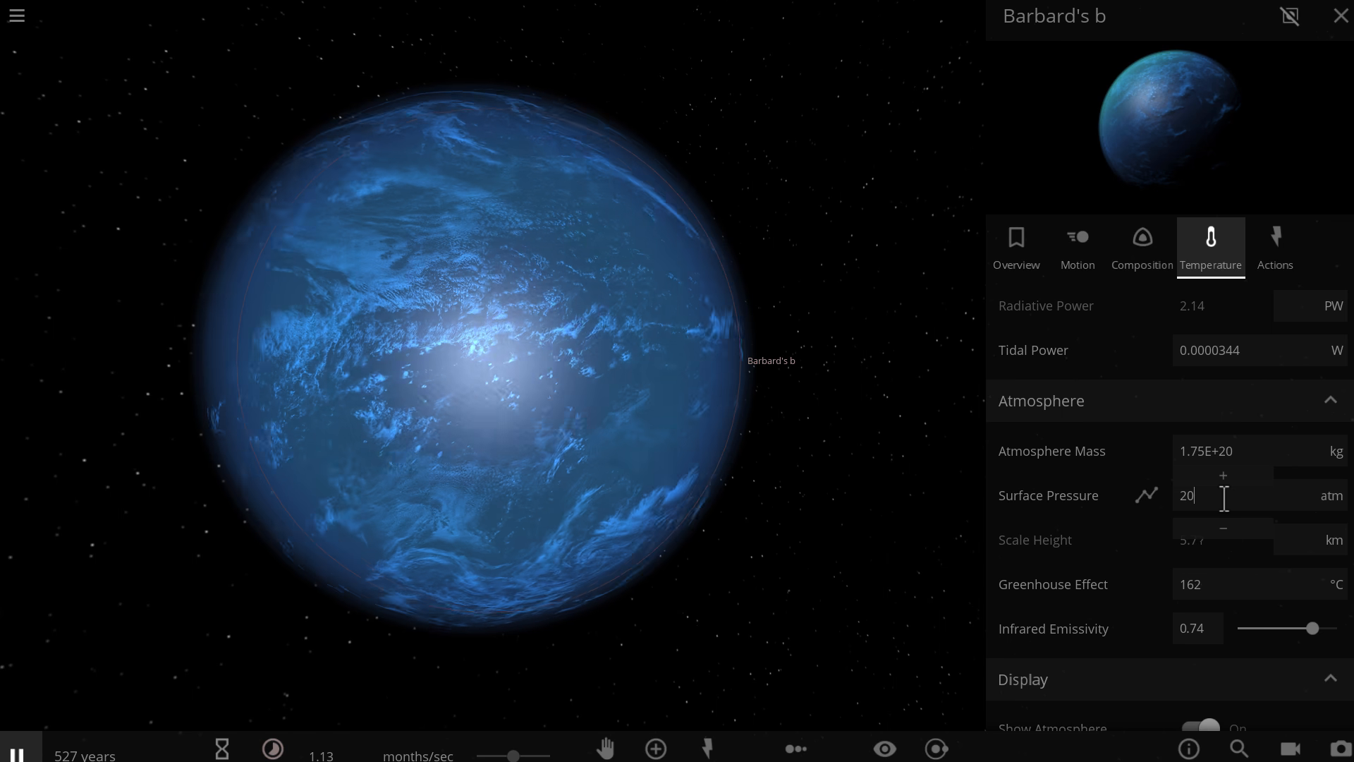
key("Return")
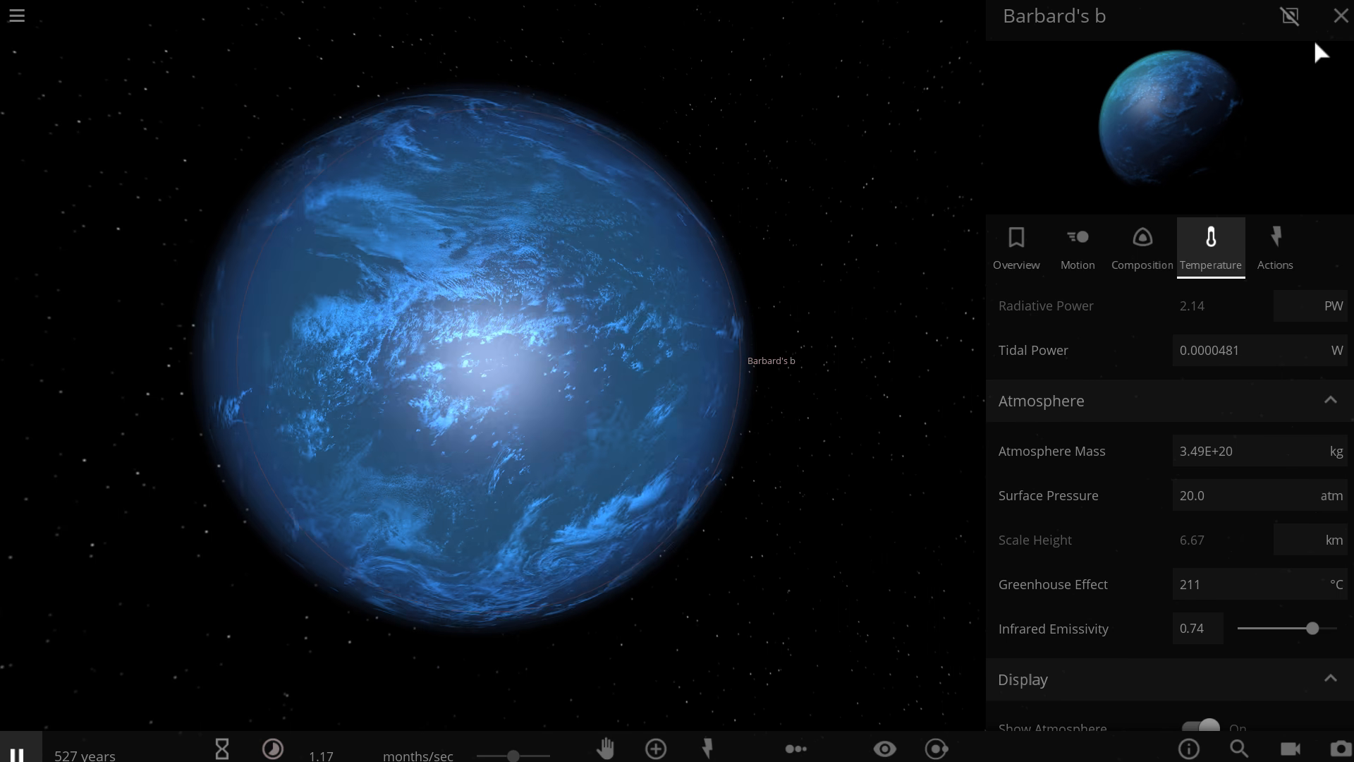
scroll("up", 3)
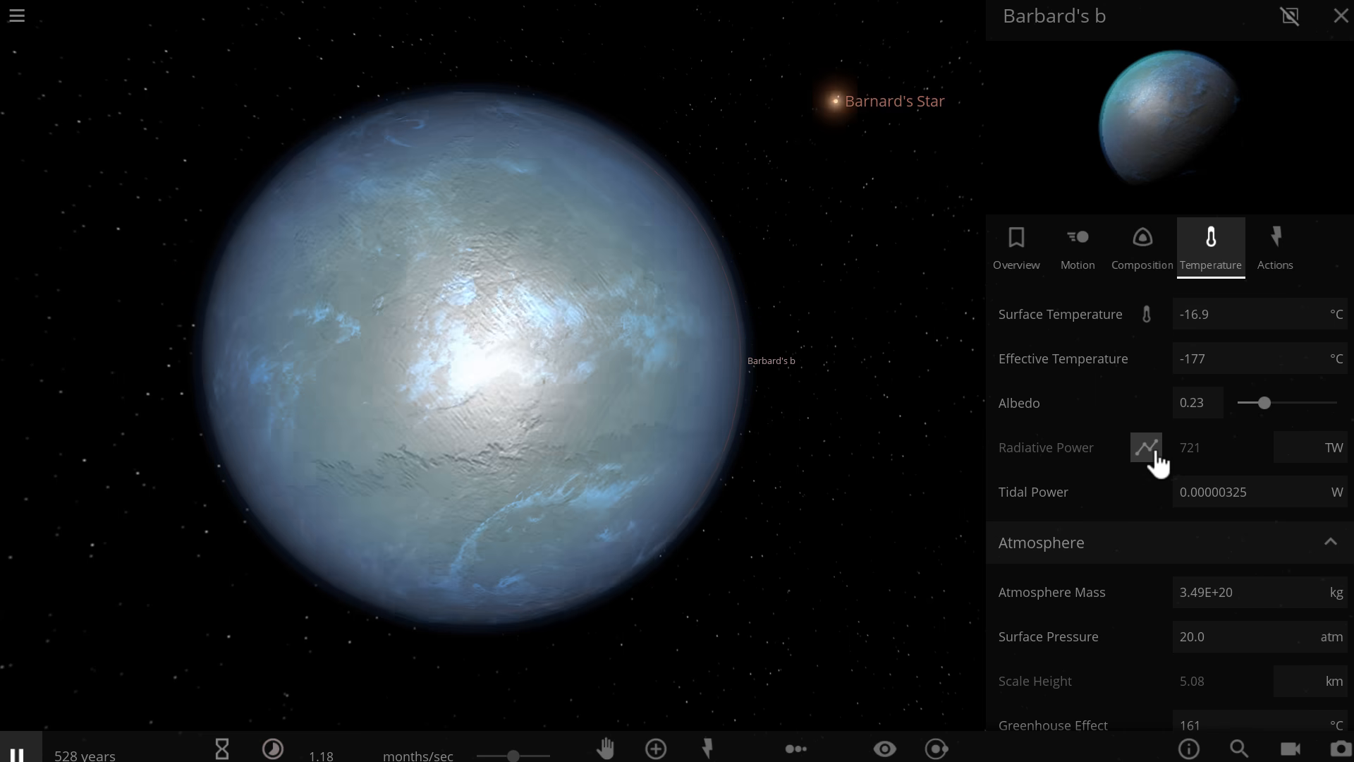
left_click(1145, 447)
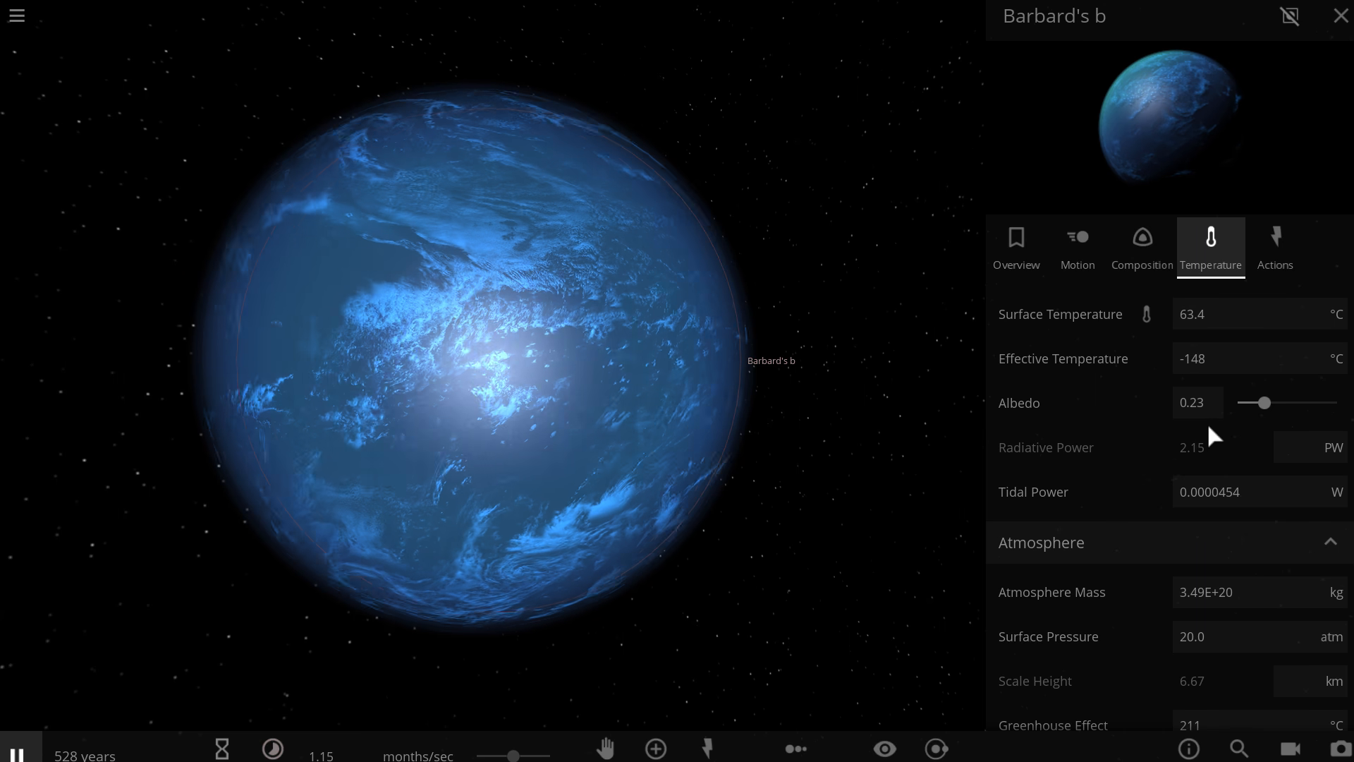
left_click(1147, 313)
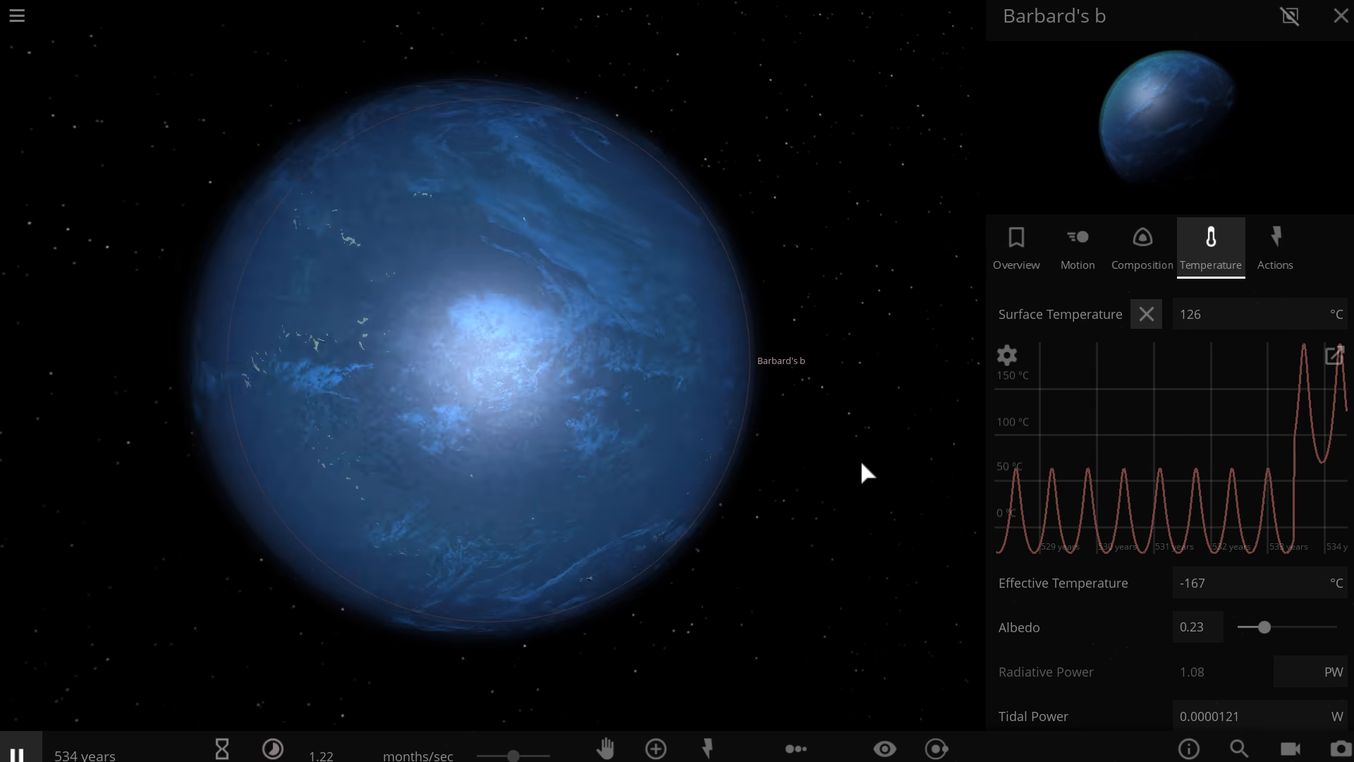
mouse_move(1286, 358)
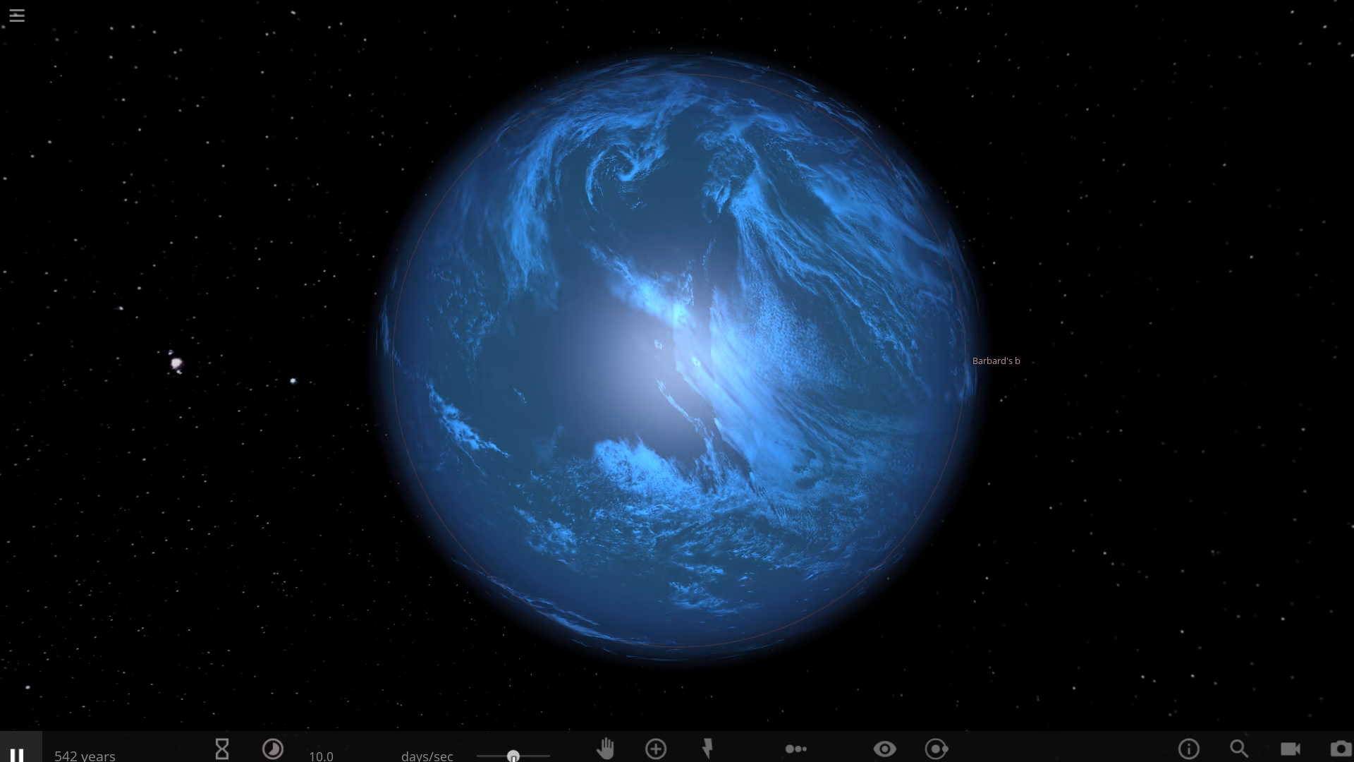
Reopen the temperature properties of Barbard's b, now frozen near -22.6 °C at 20 atm
left_click(272, 749)
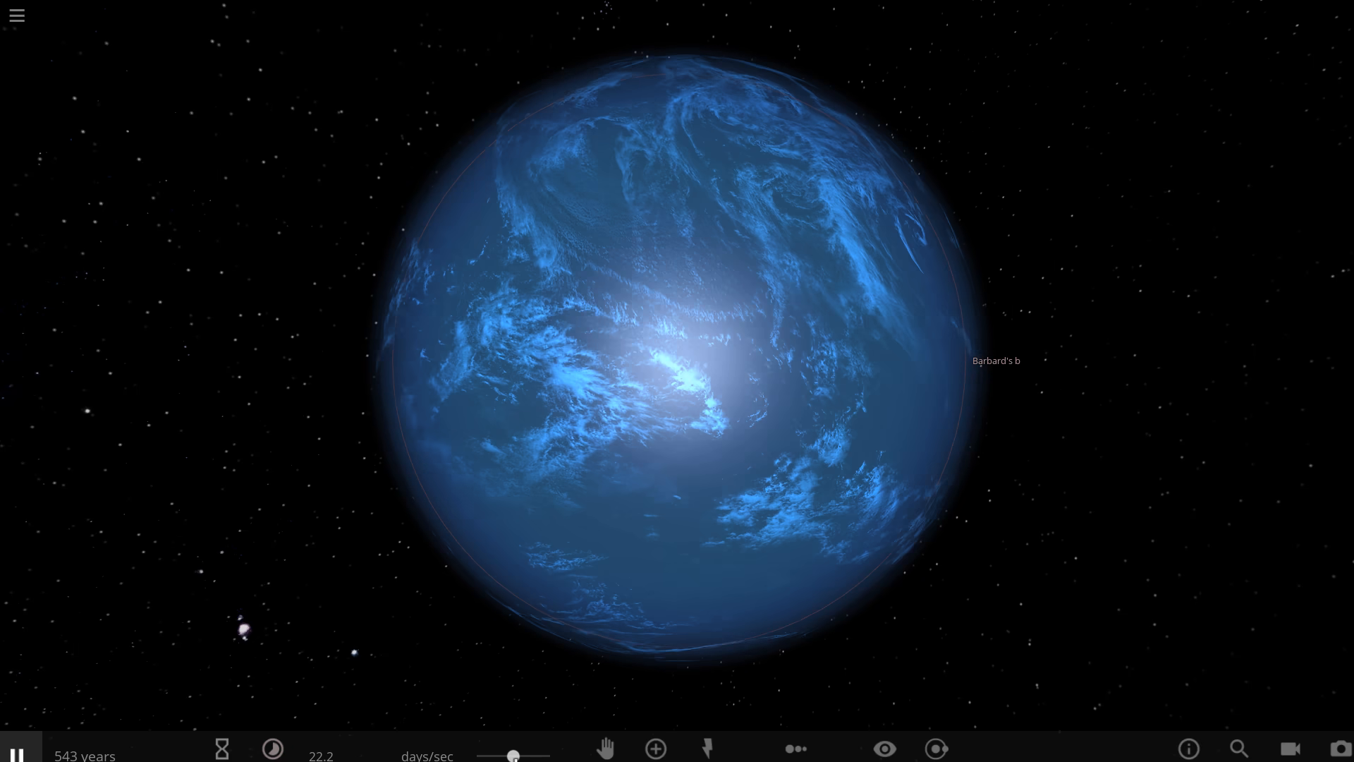
left_click(272, 749)
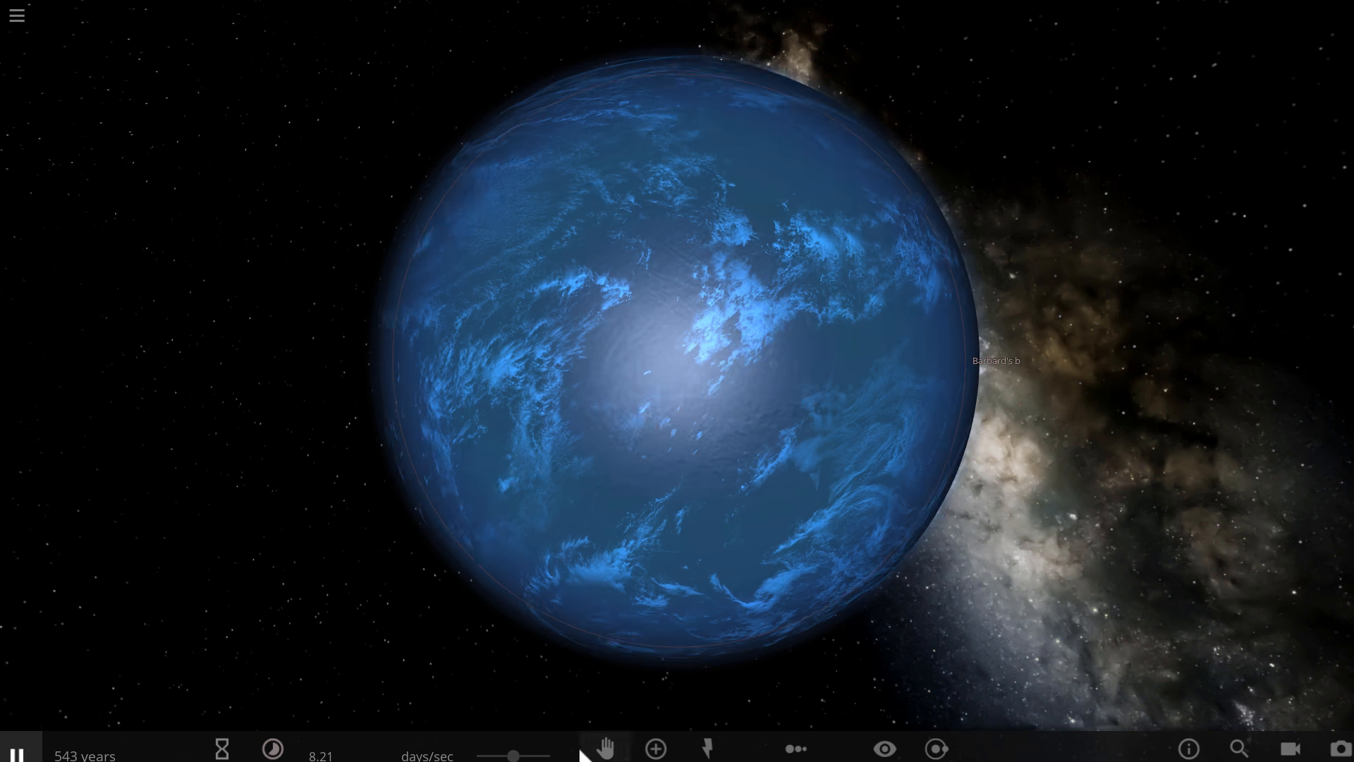
left_click(272, 747)
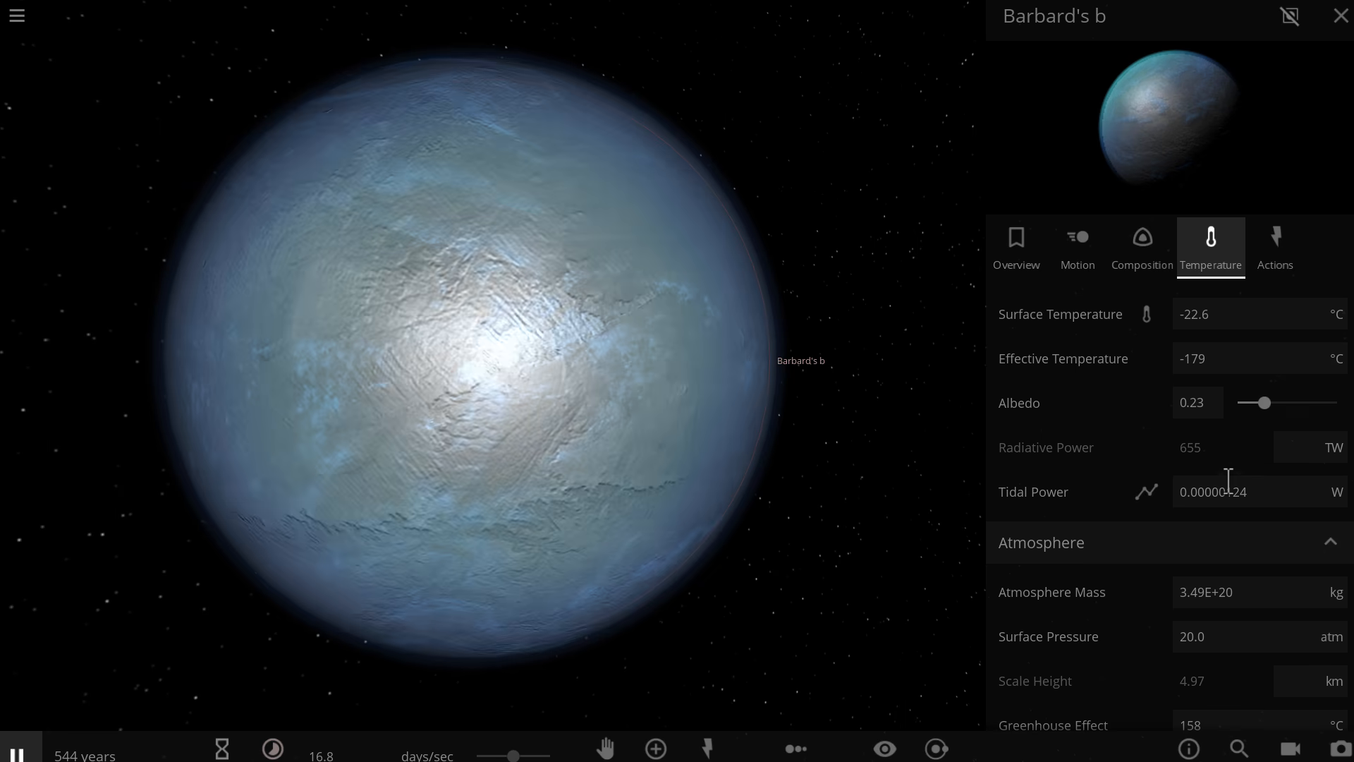
Place Earth beside Barbard's b and check its 5.1E+18 kg atmosphere mass
scroll("down", 3)
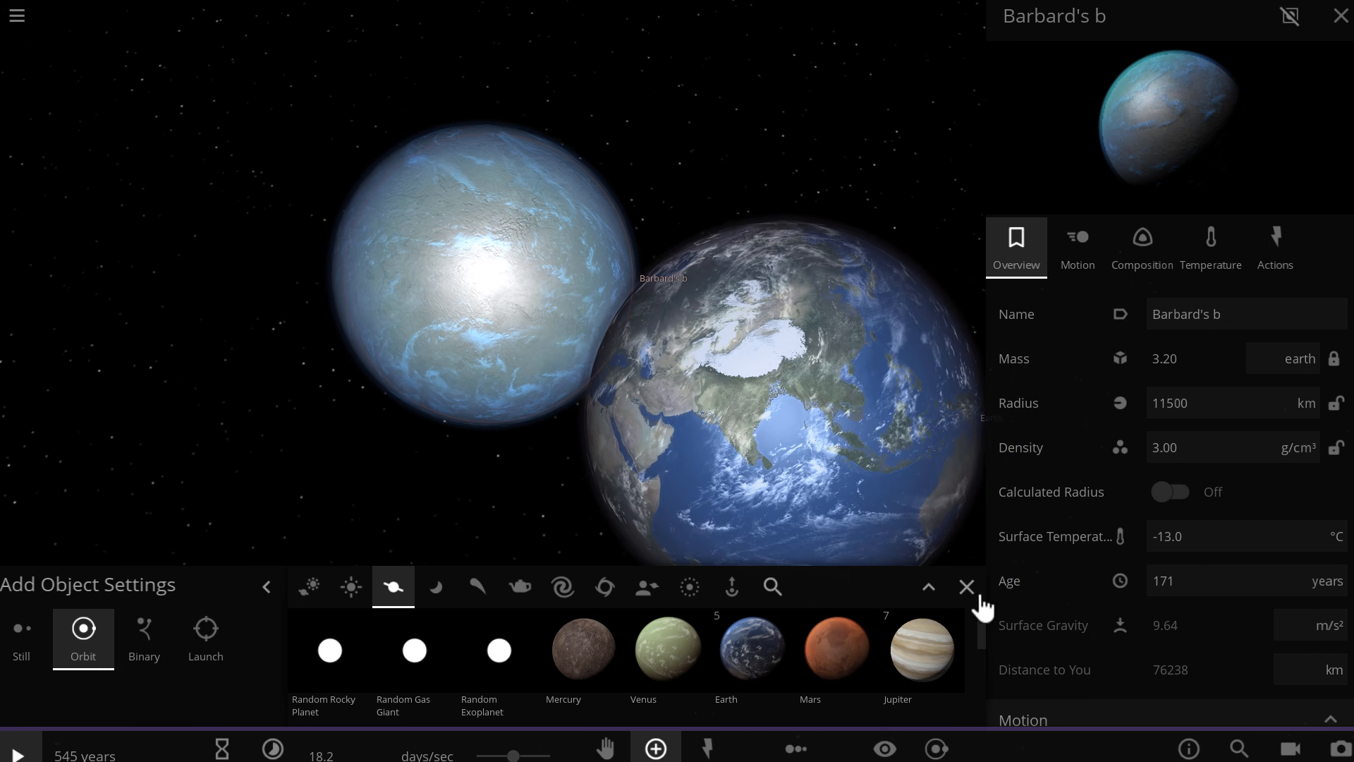
left_click(965, 587)
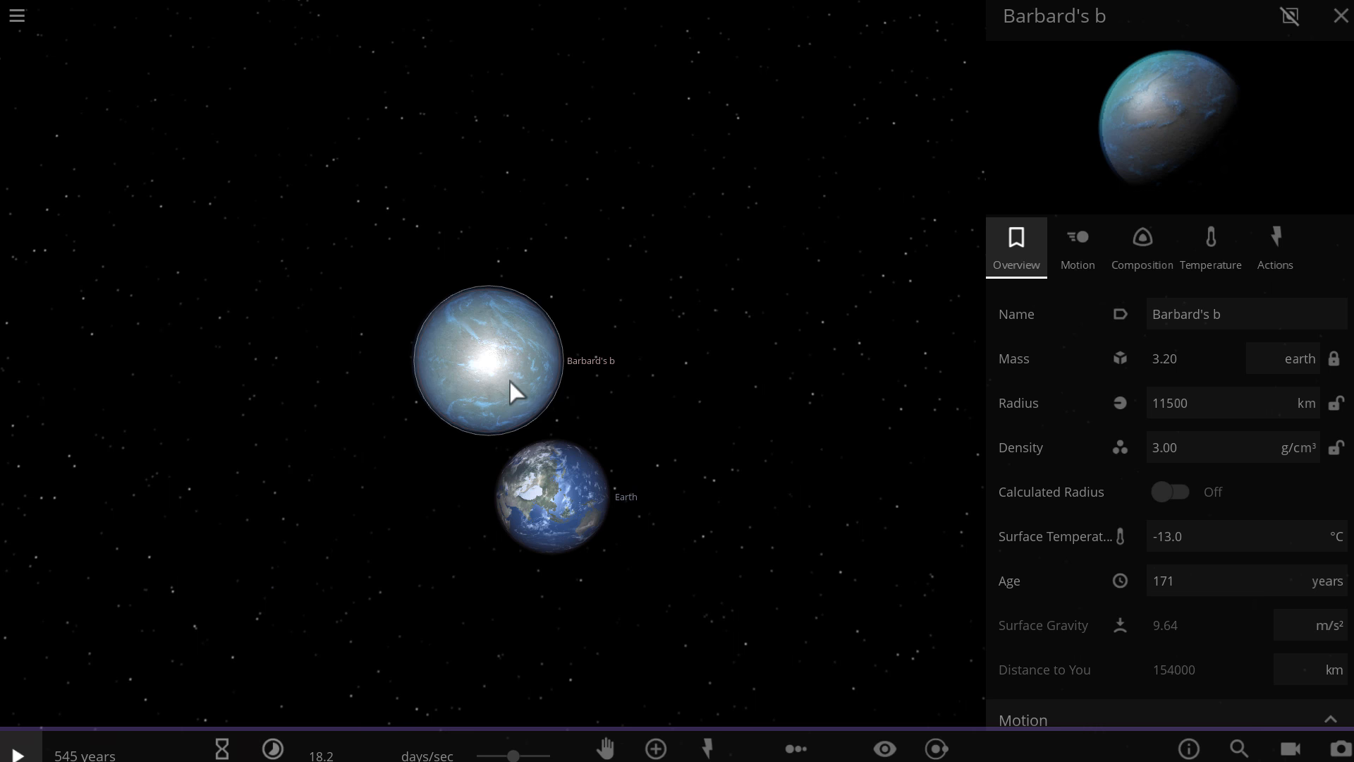
left_click(1210, 245)
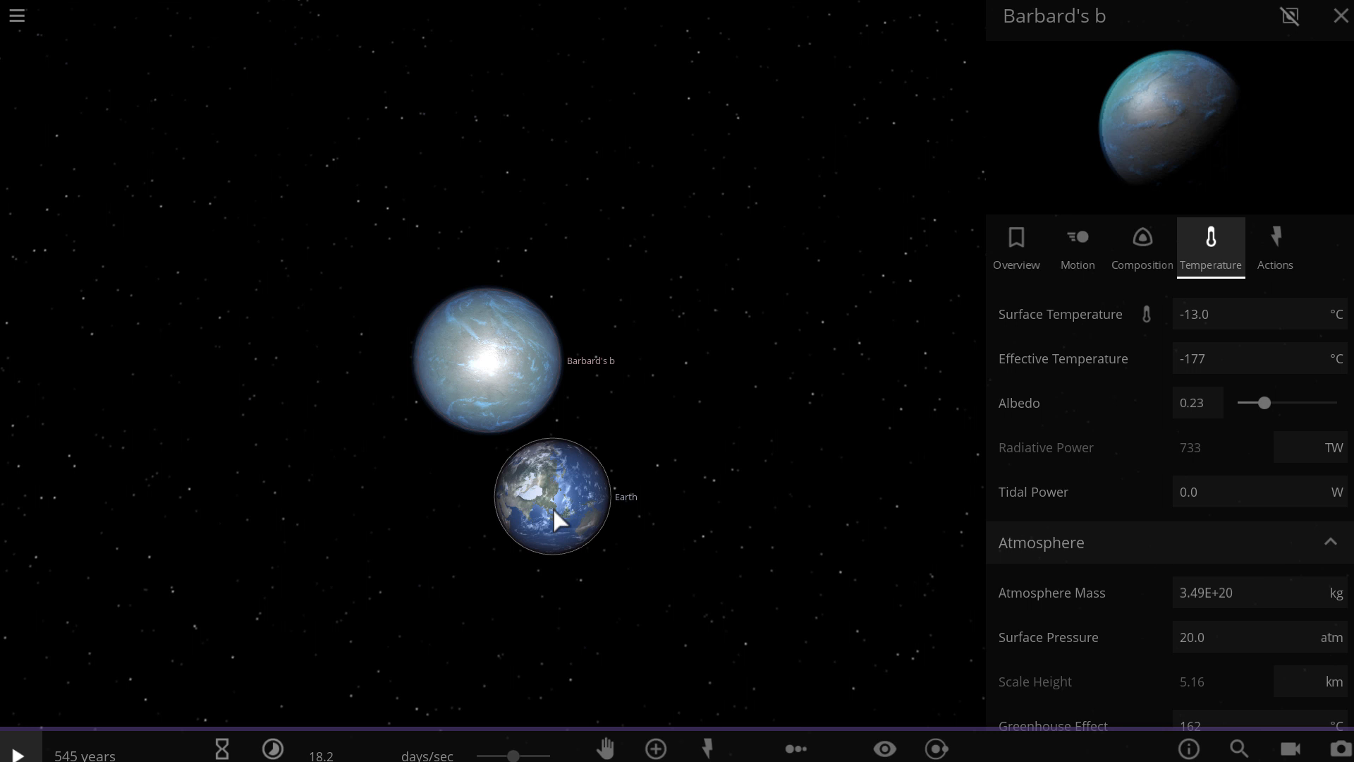
left_click(551, 496)
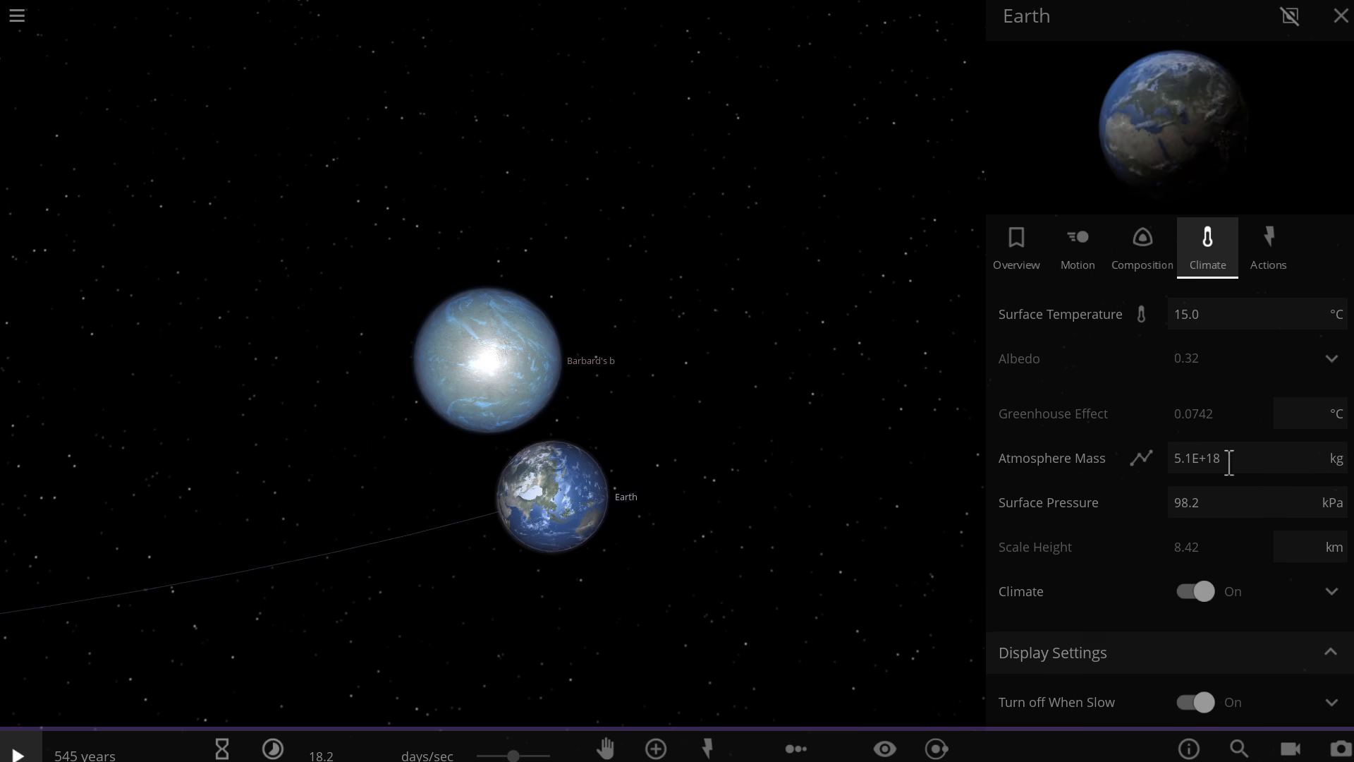
mouse_move(1194, 492)
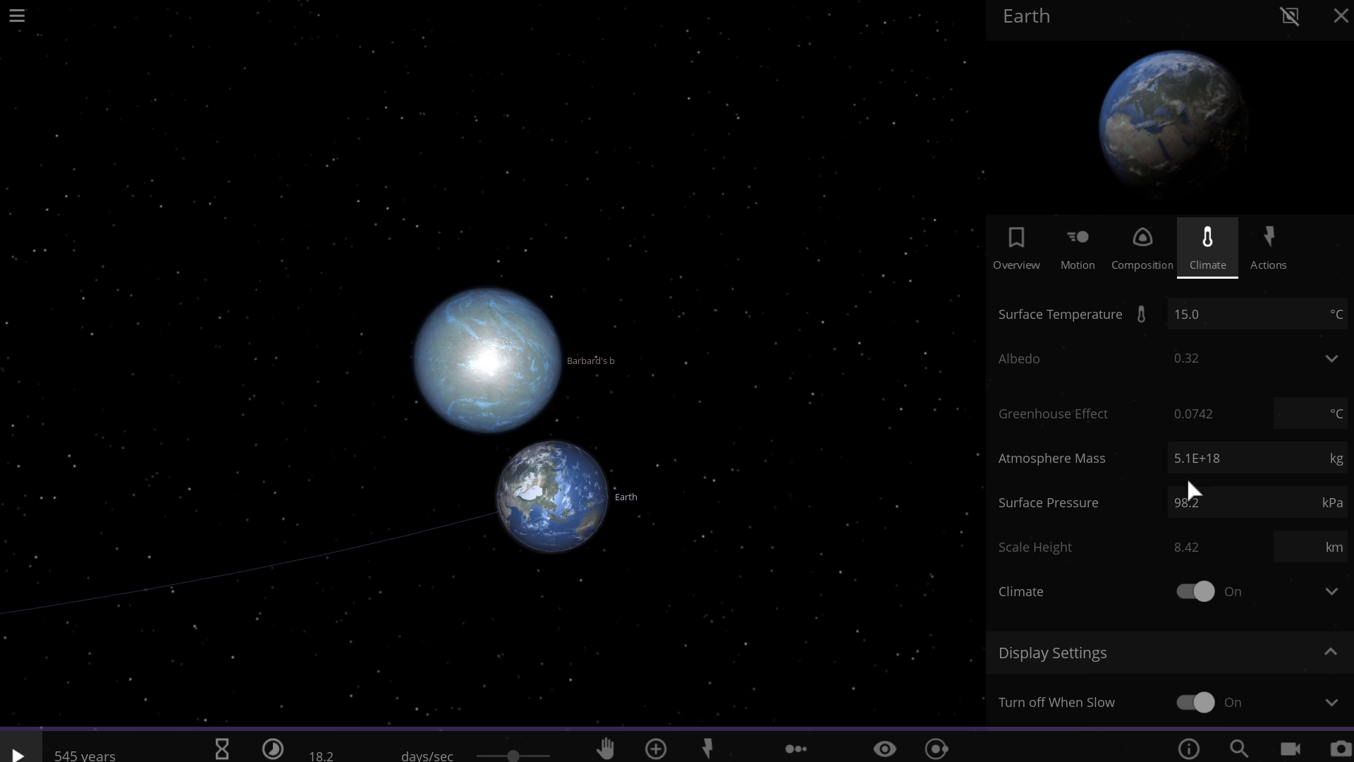
Place Venus, read its 4.8E+20 kg atmosphere, then return to Barbard's b at 3.49E+20 kg
left_click(486, 361)
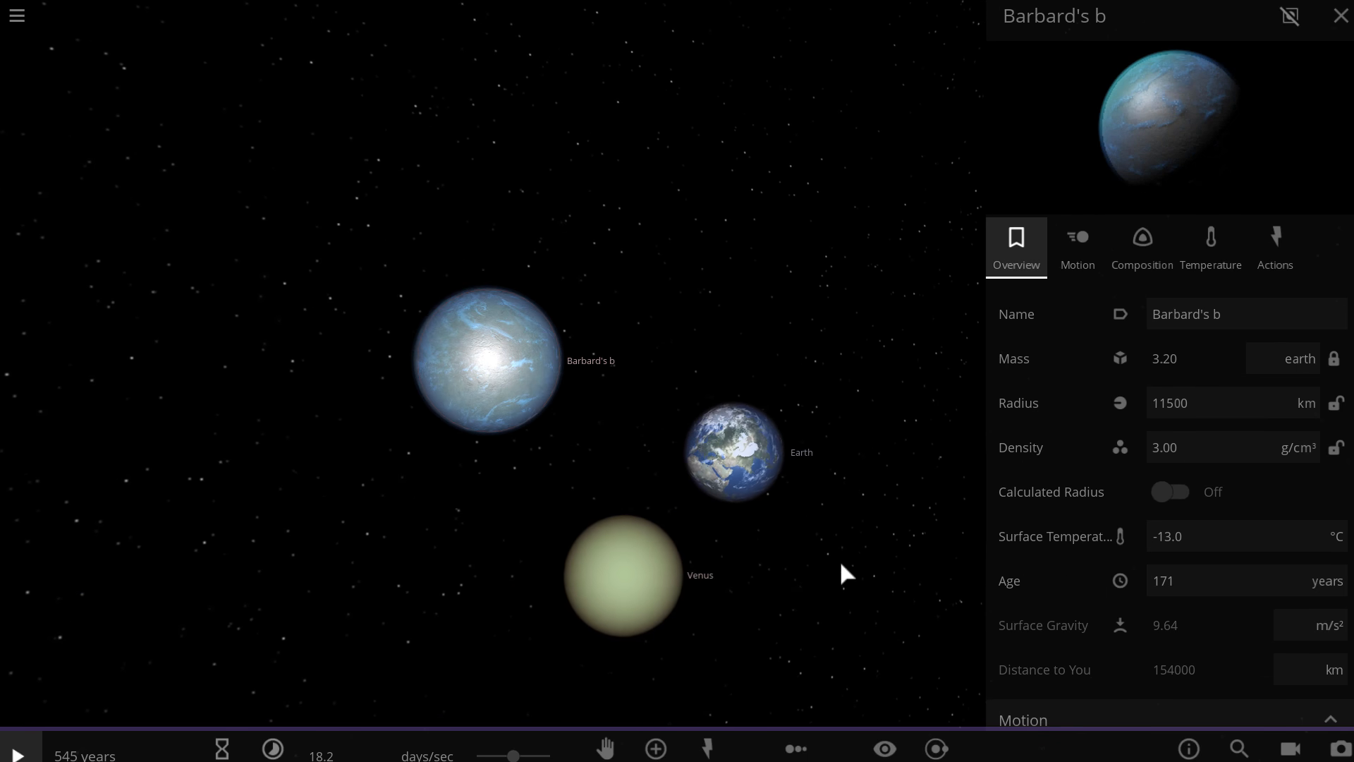
mouse_move(635, 600)
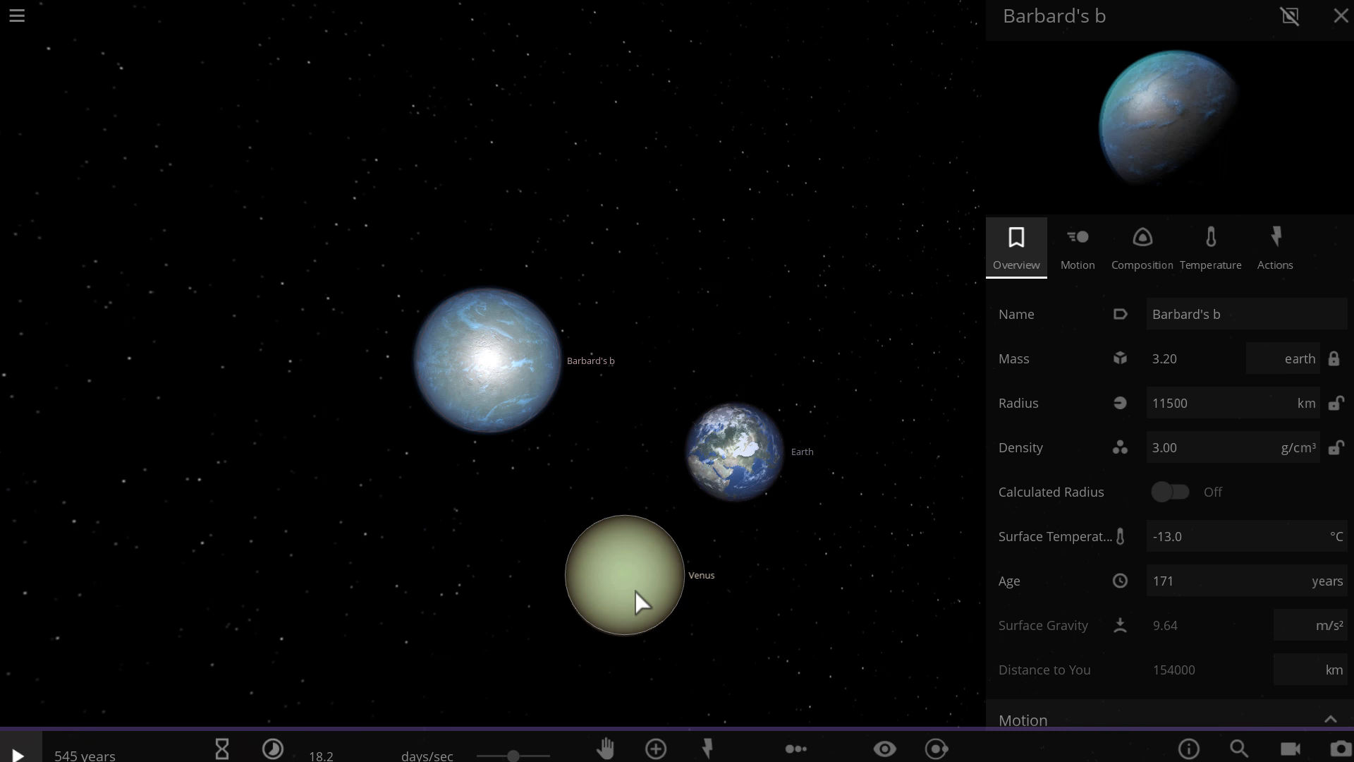
left_click(622, 574)
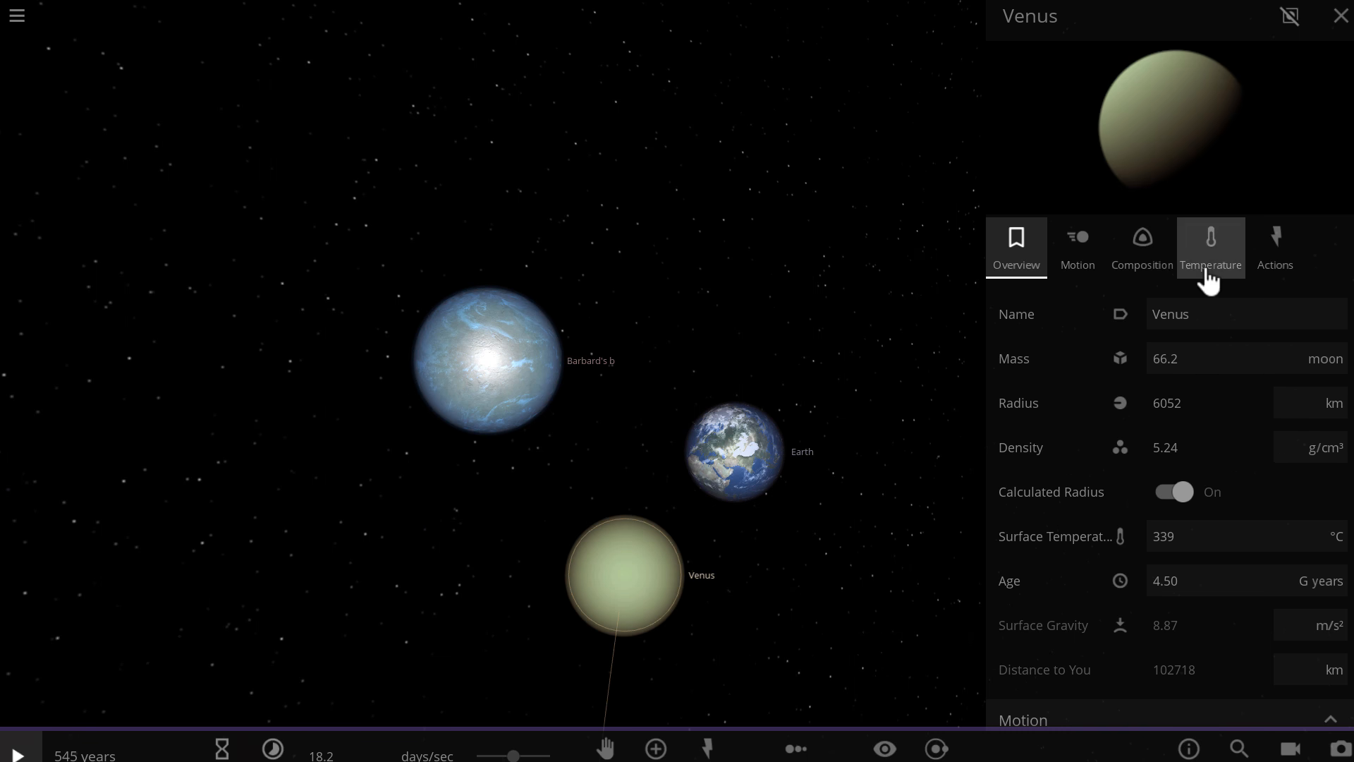
left_click(1210, 246)
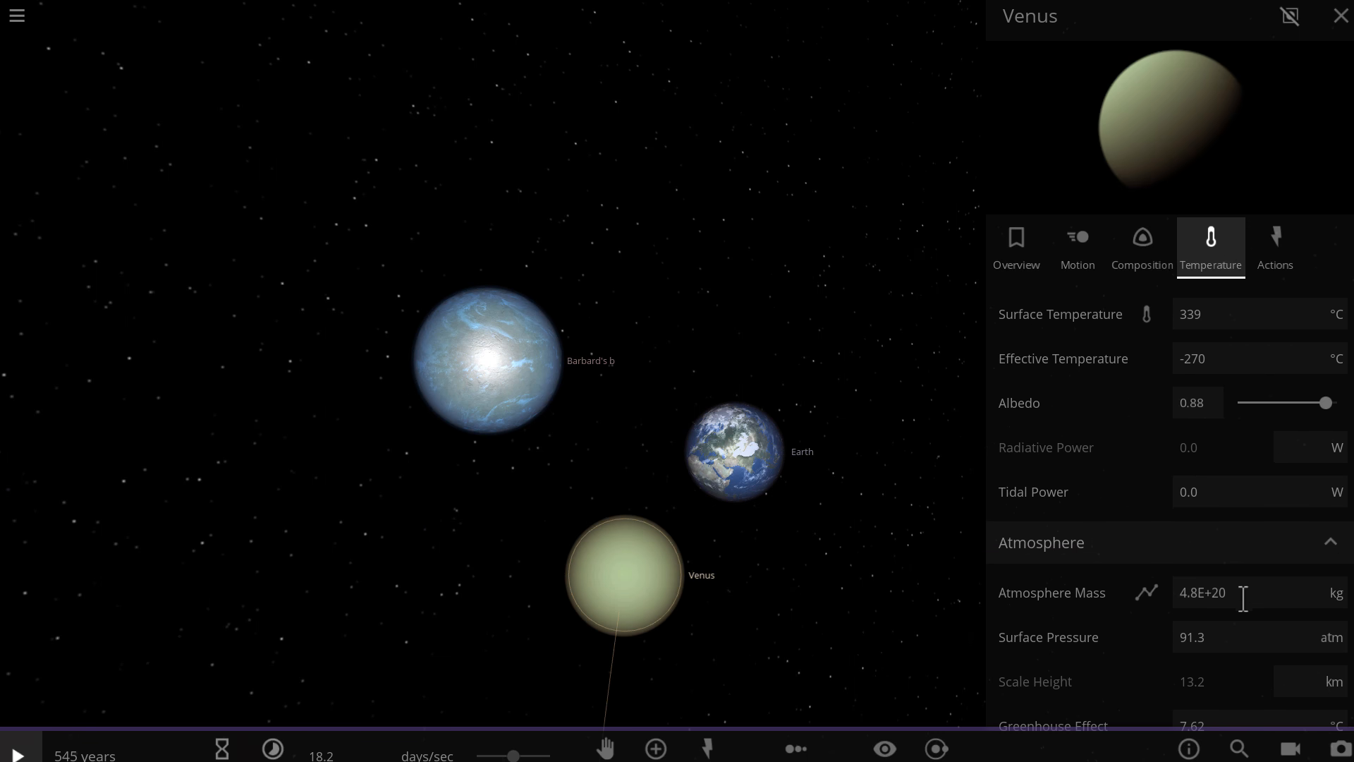
mouse_move(1206, 623)
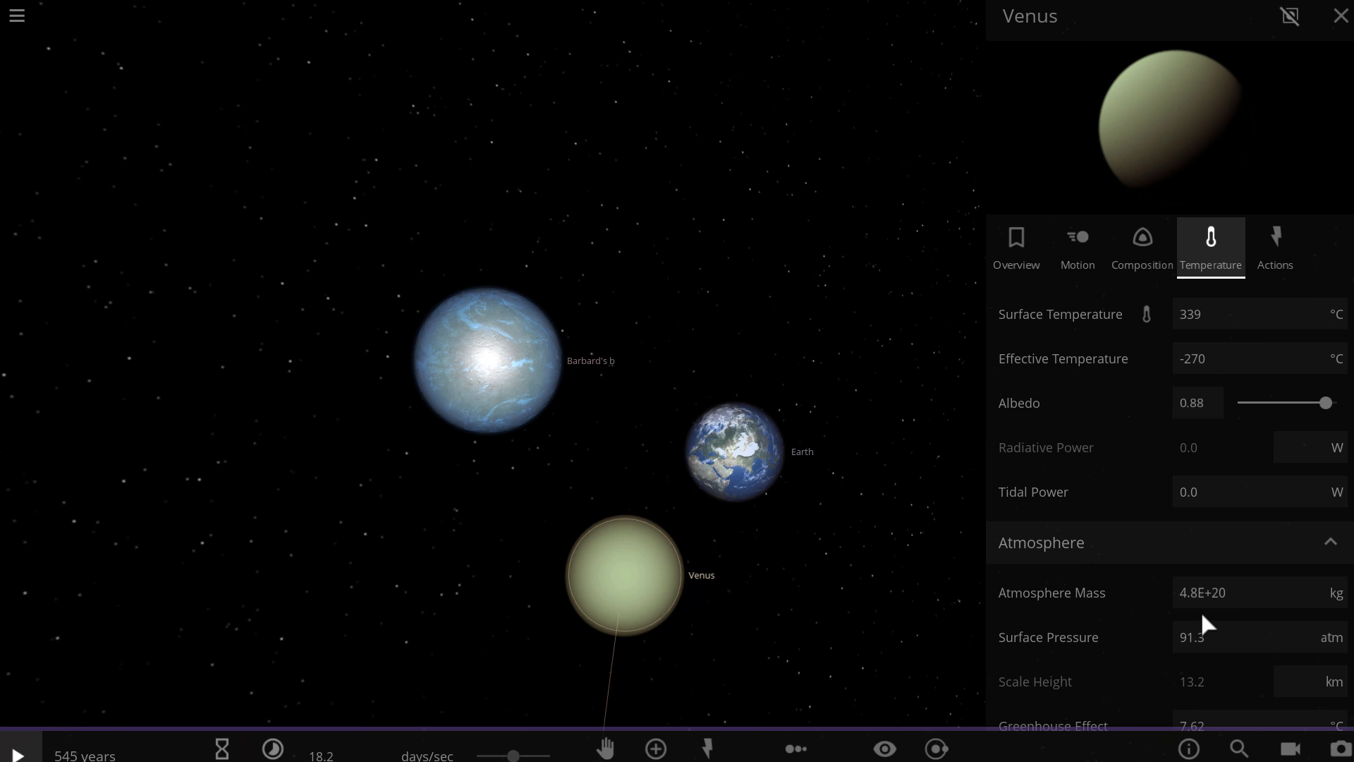
mouse_move(667, 477)
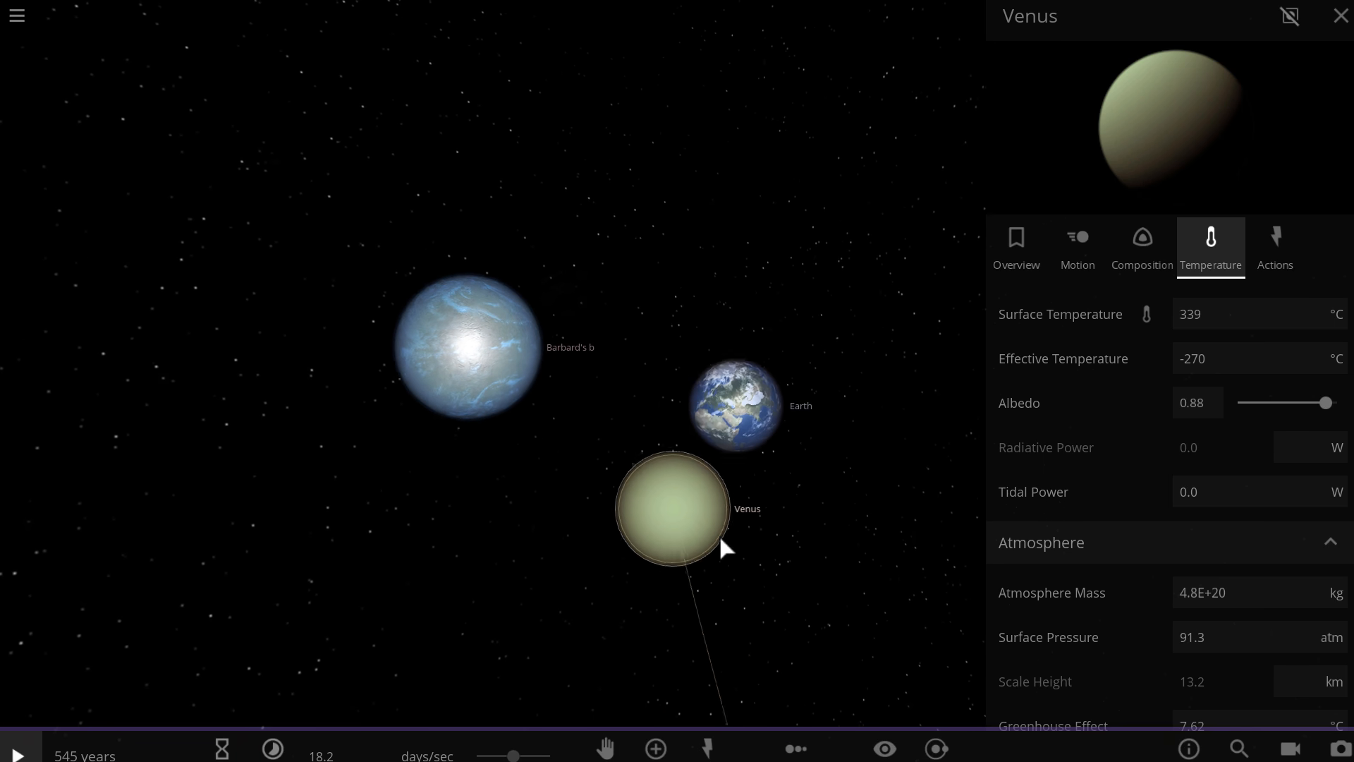
scroll("up", 3)
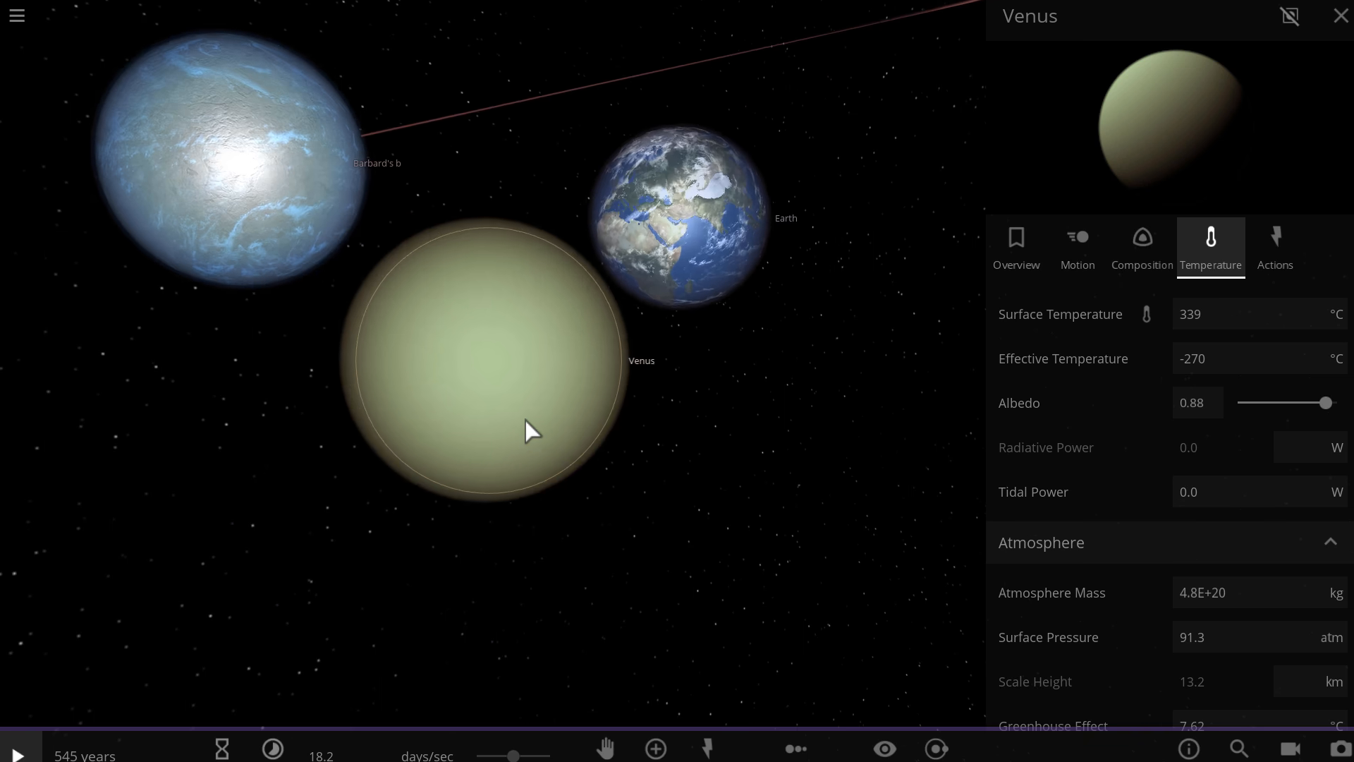
left_click(216, 147)
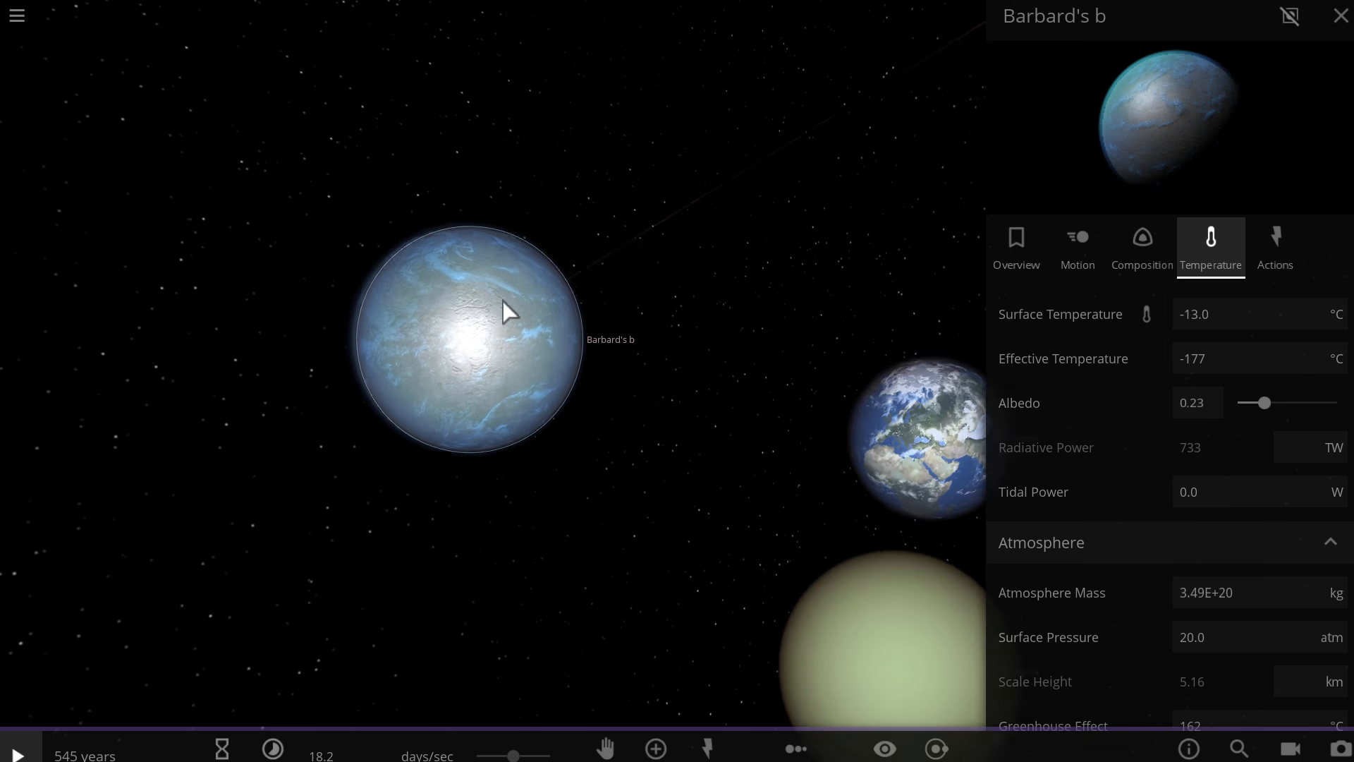
Zoom in on ocean-covered Barbard's b and dismiss its small info card as time runs on
scroll("up", 3)
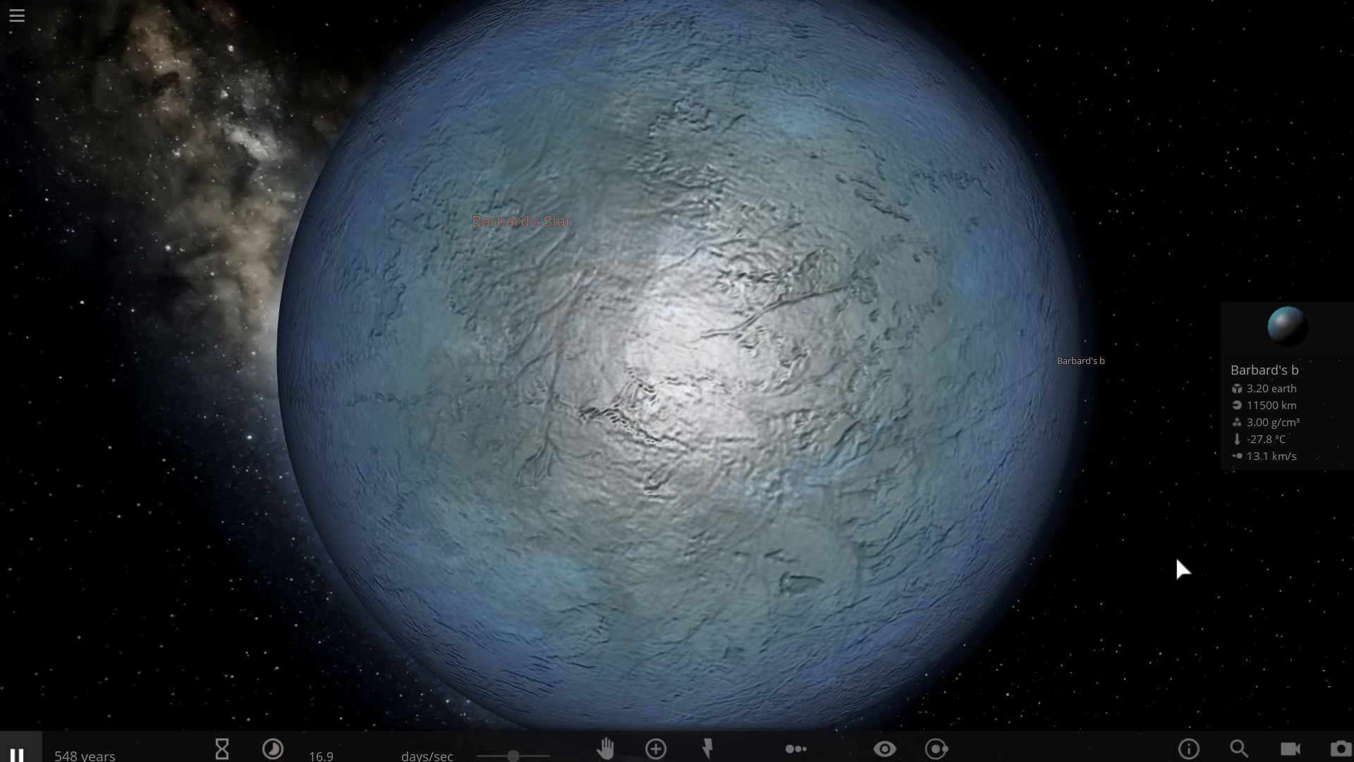
mouse_move(1265, 456)
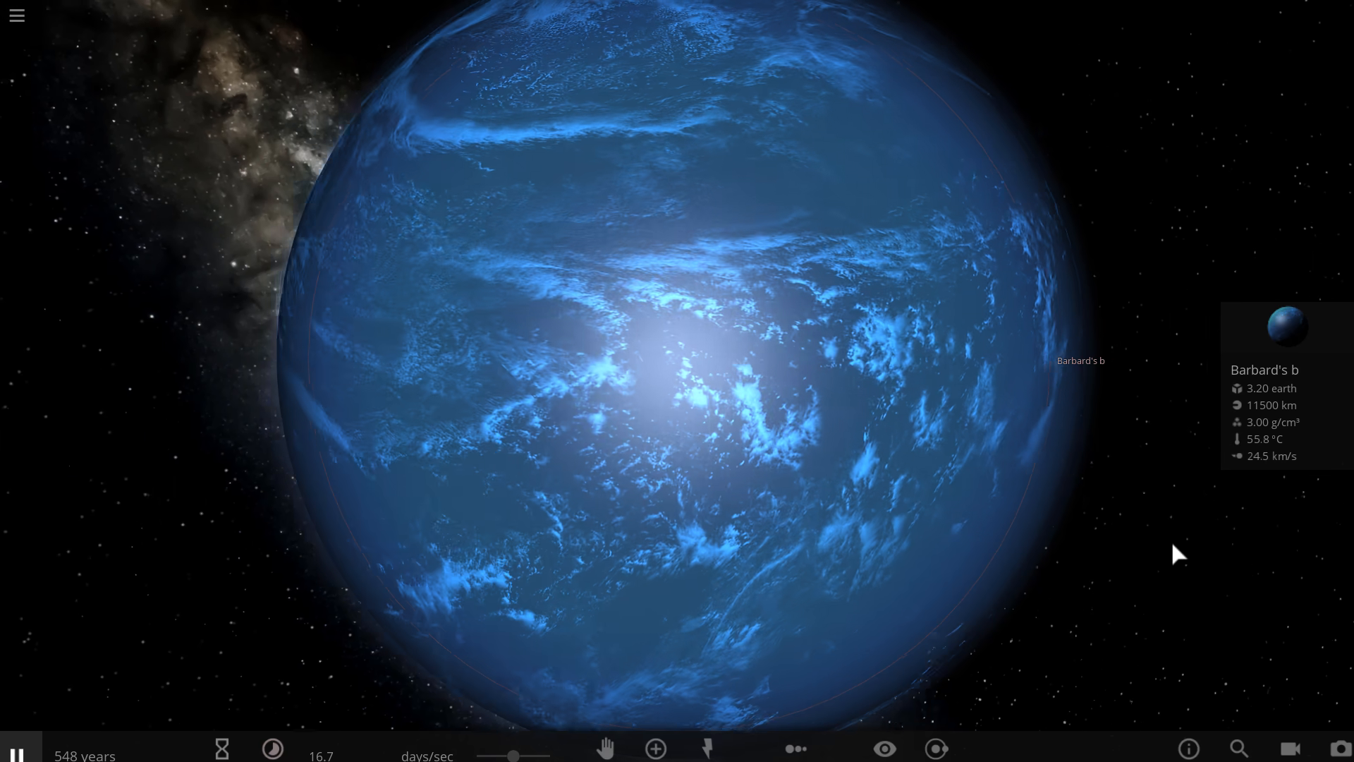
scroll("down", 3)
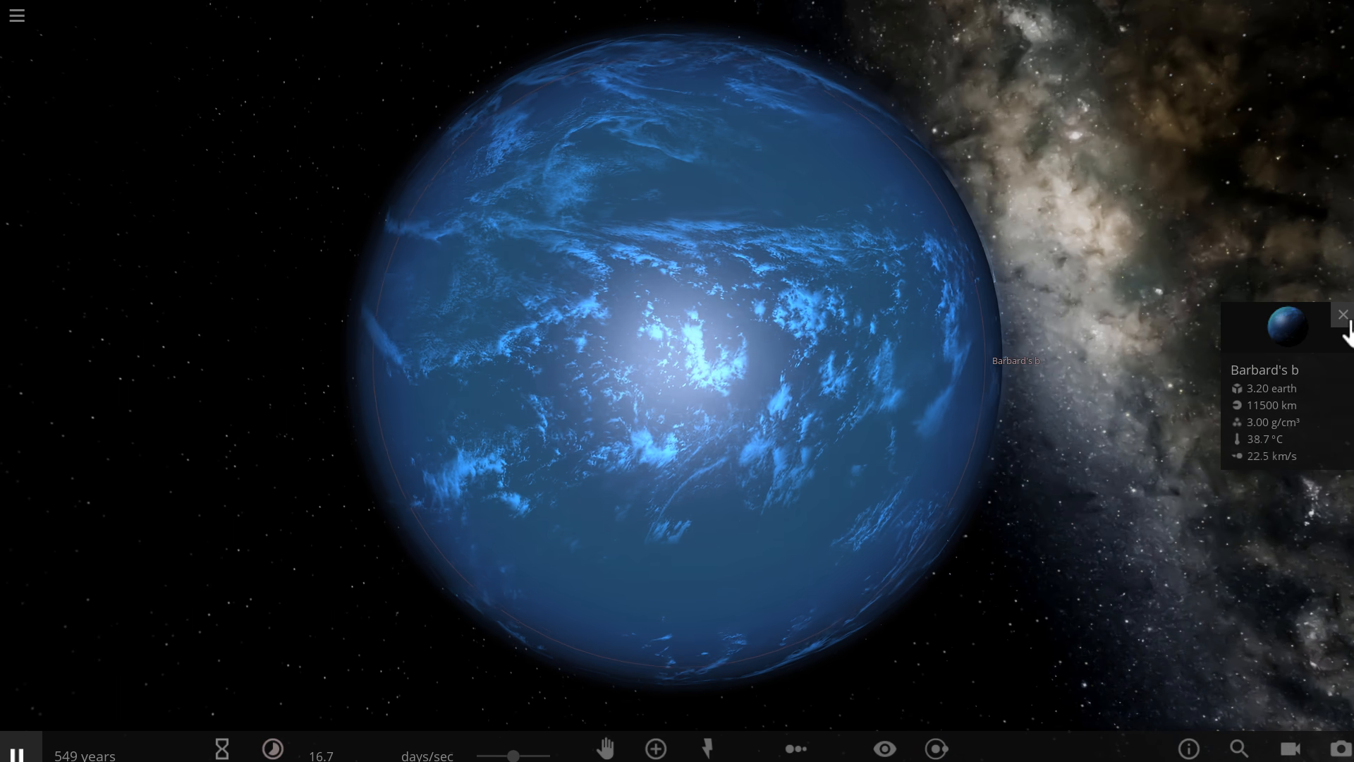
left_click(1341, 314)
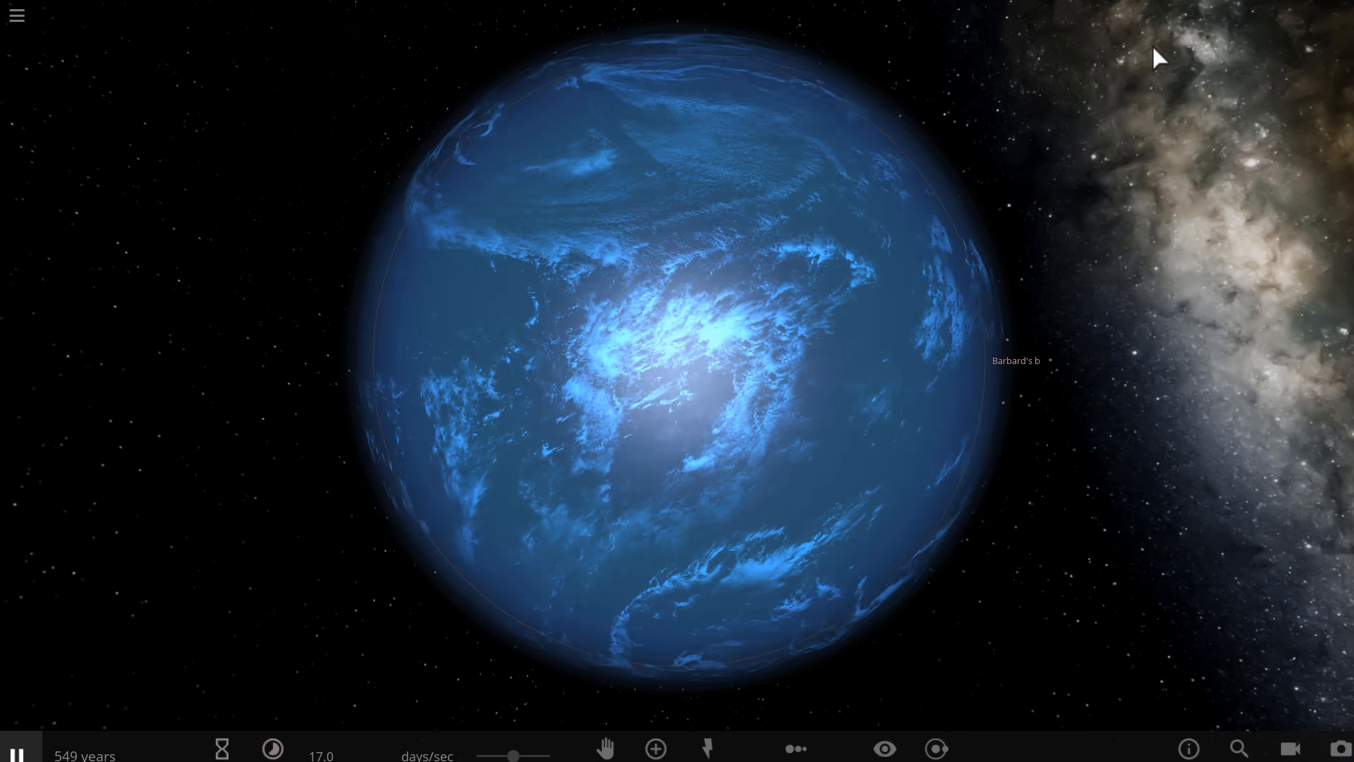